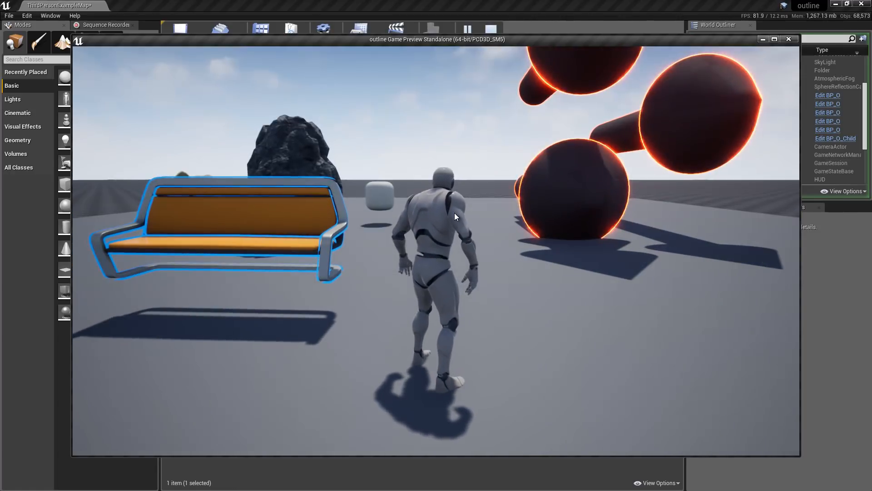
Walk the character through the outline demo, then leave the preview for the level editor.
key(W)
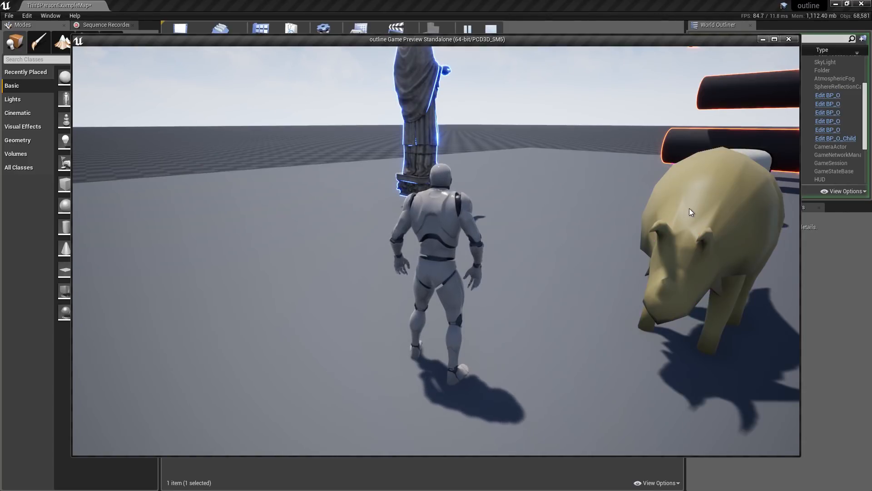
click(692, 212)
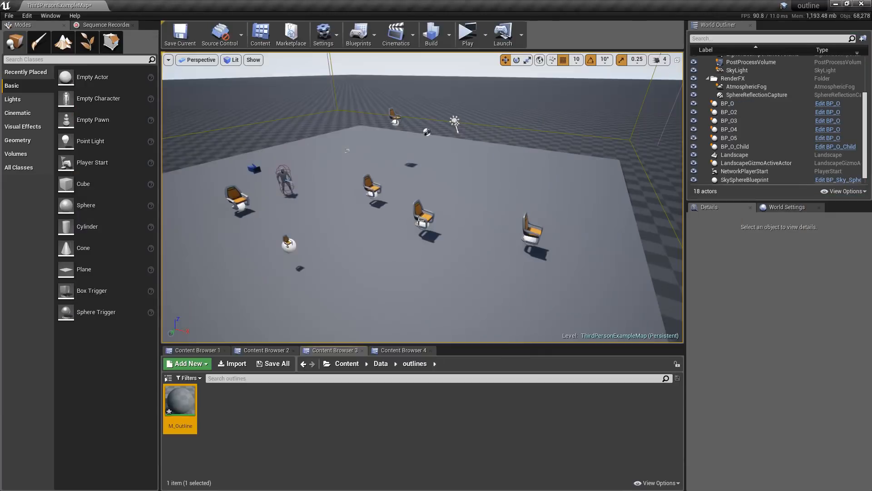
click(422, 217)
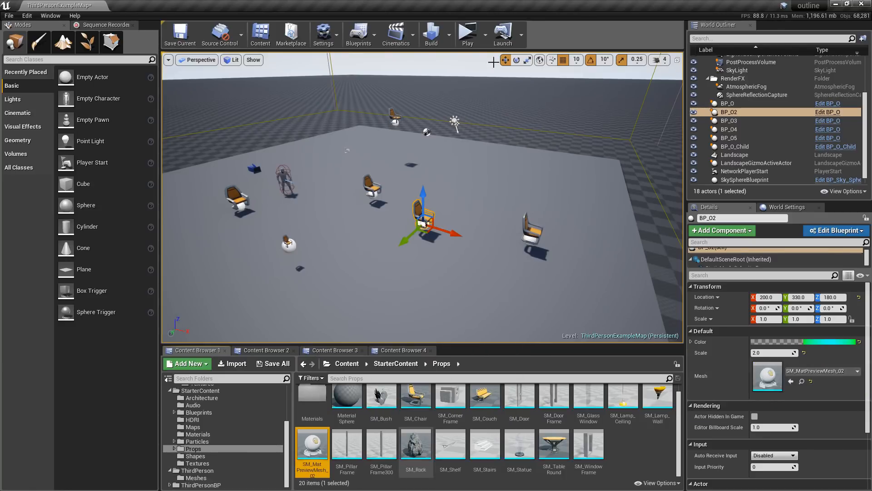
click(468, 33)
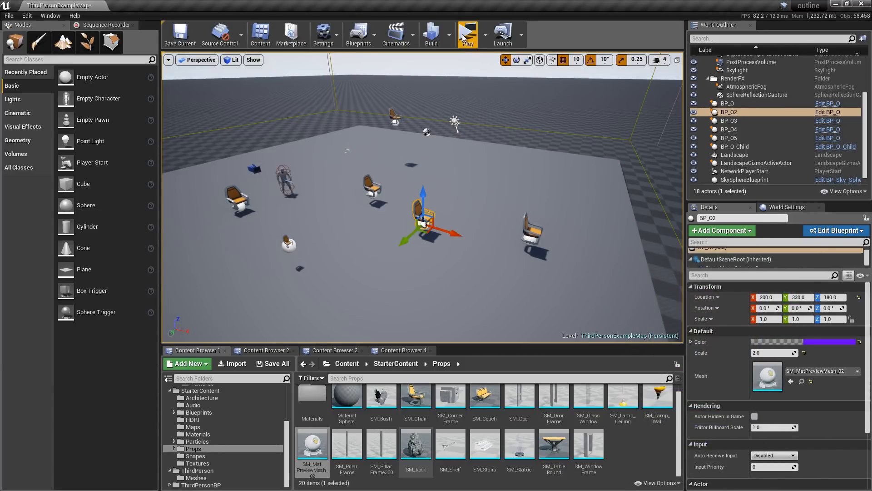
click(467, 33)
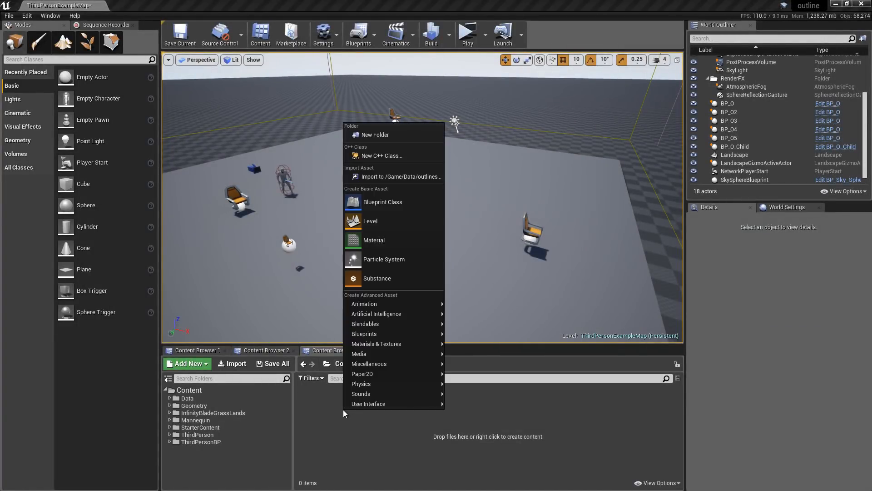
Create material M_outline in the outlines folder and open it in the material editor.
click(373, 240)
text(M_outline)
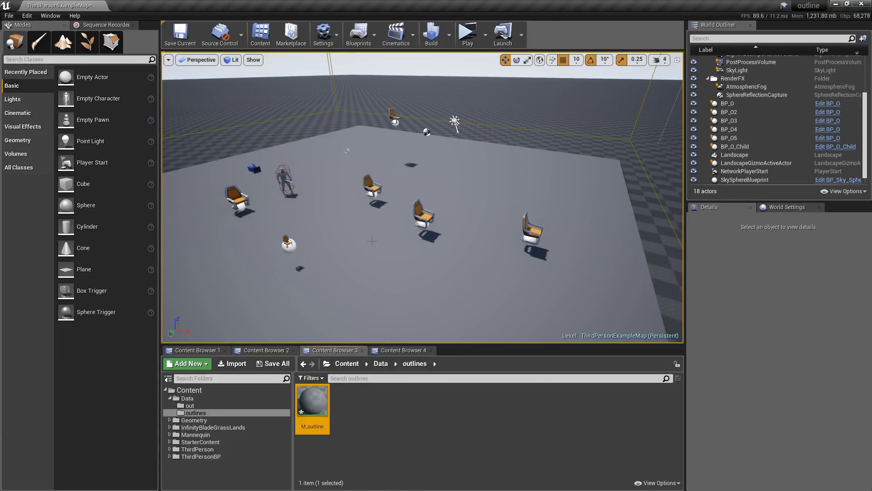
double_click(311, 399)
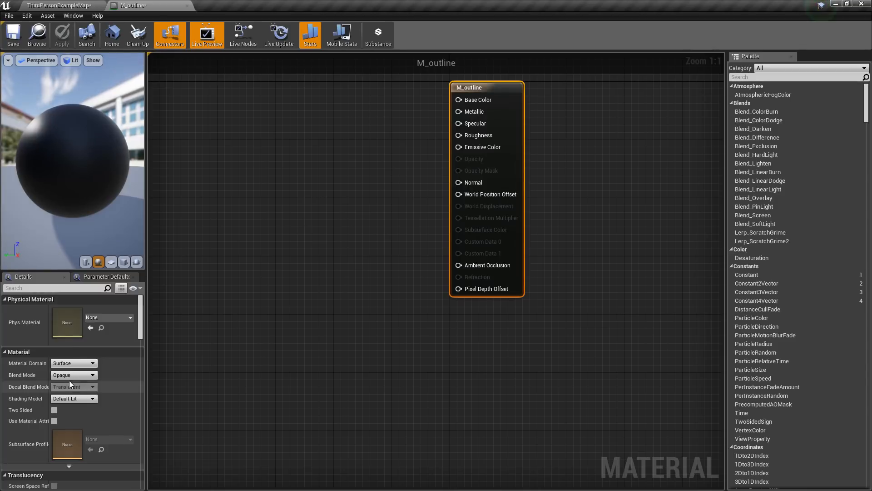
Set M_outline to Masked blend mode, Unlit shading and Two Sided.
click(73, 375)
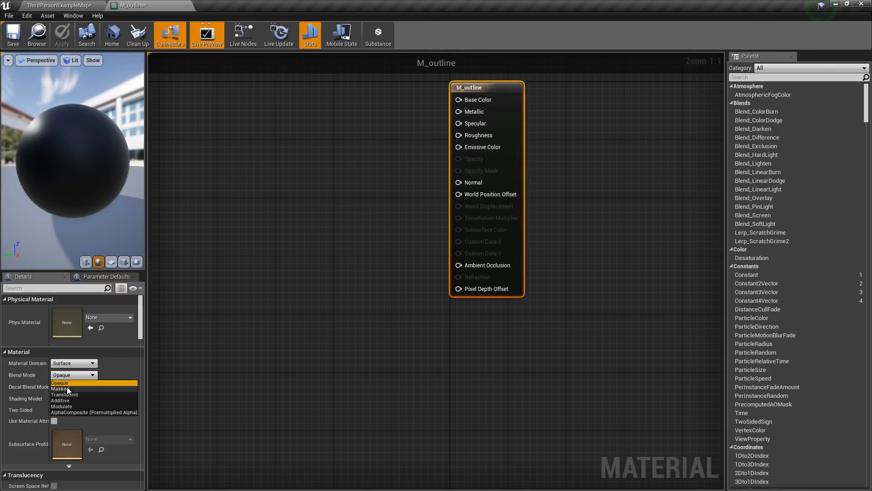
click(67, 389)
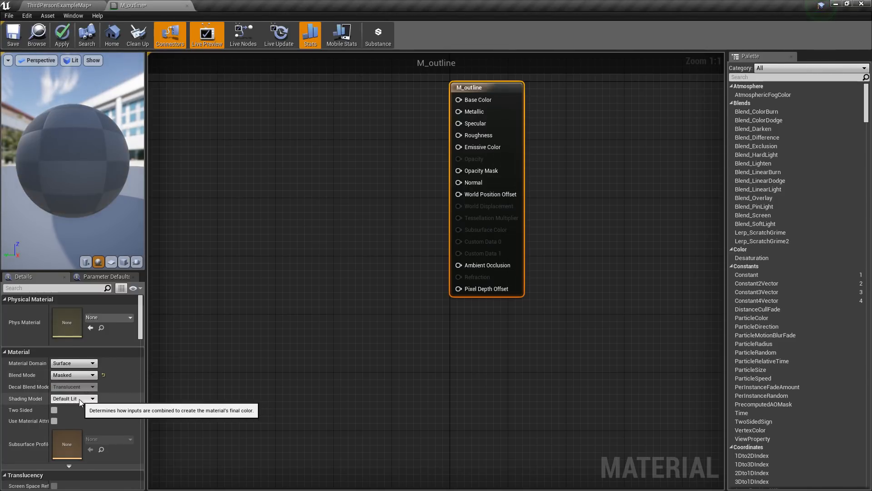
click(72, 398)
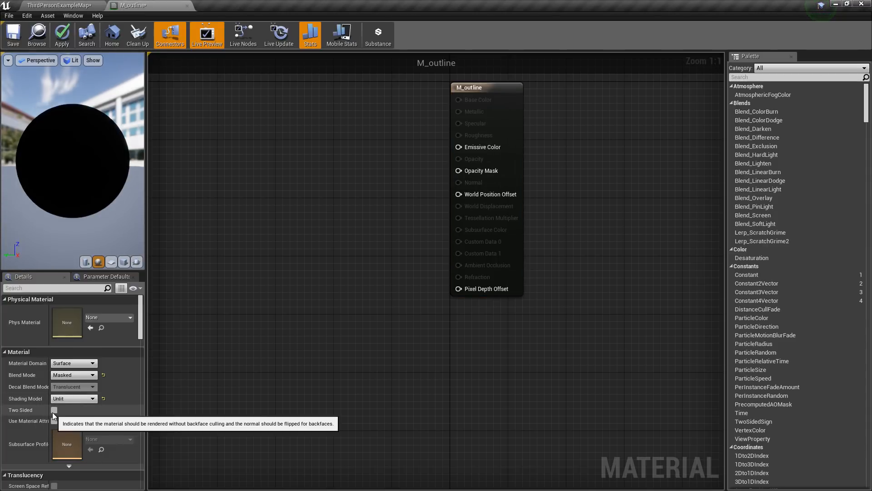
click(53, 410)
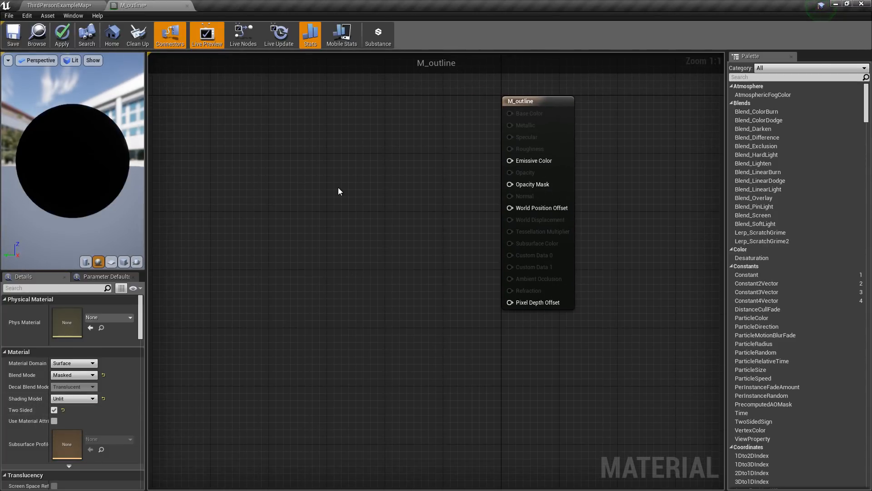
Route a TwoSidedSign node through OneMinus into Opacity Mask and preview on the cube mesh.
text(tw)
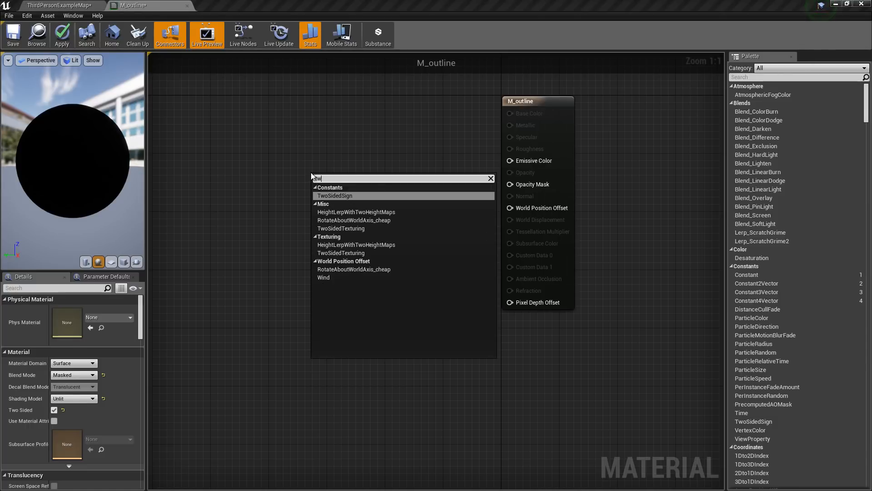
click(334, 195)
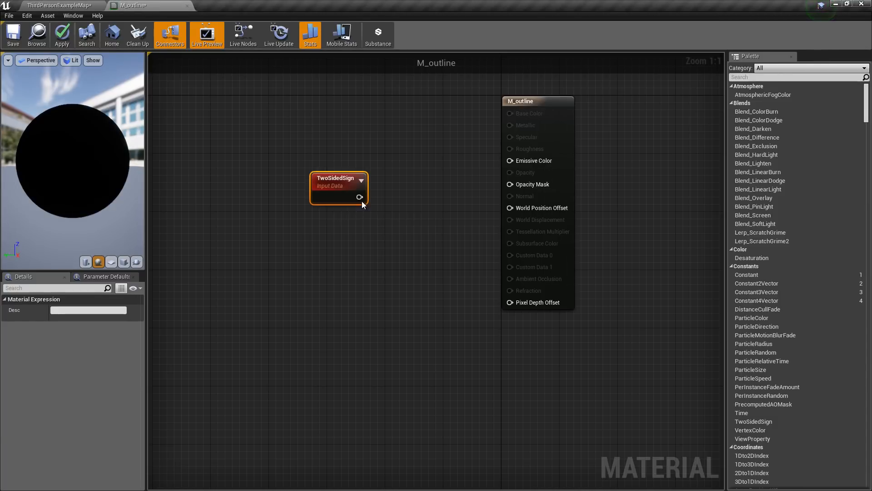
drag(360, 197, 510, 161)
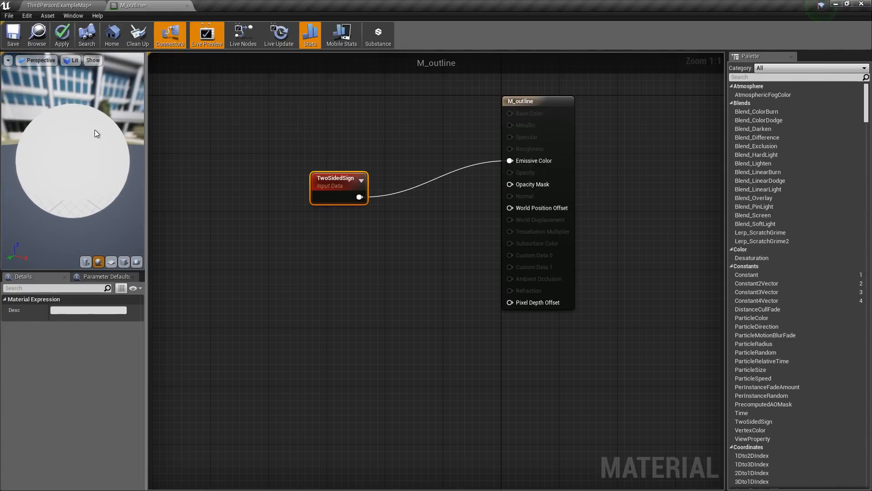
mouse_move(89, 120)
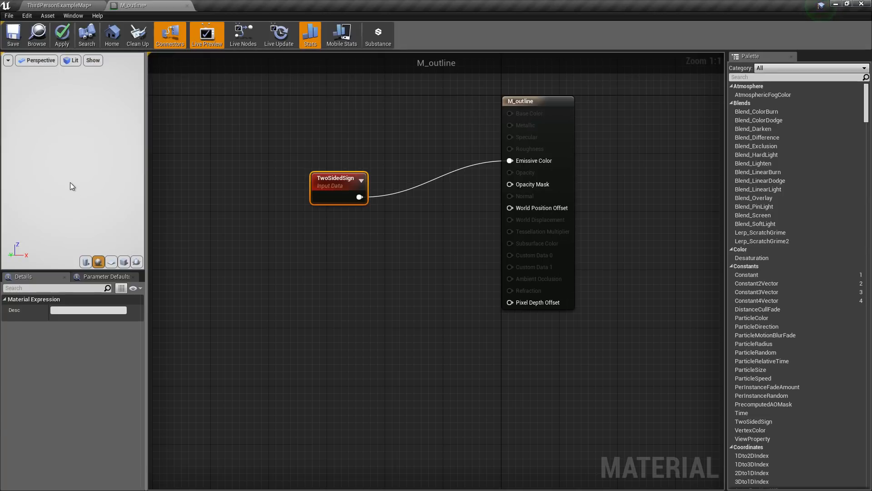
mouse_move(254, 195)
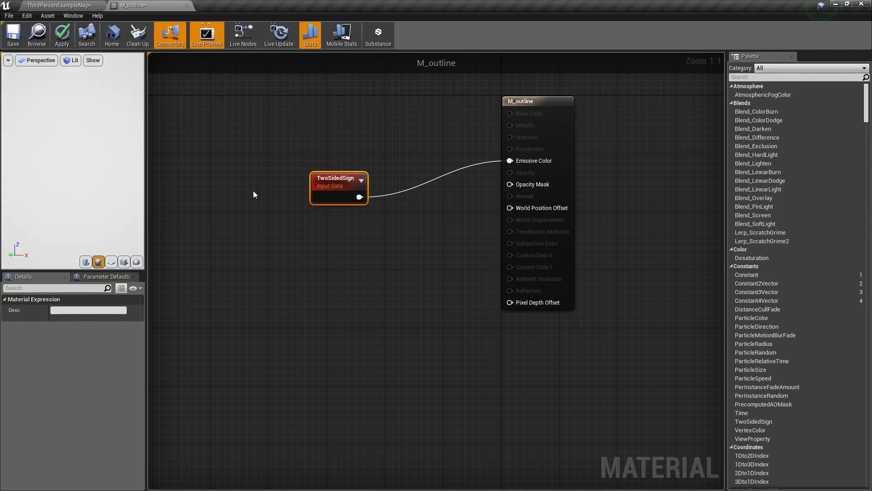
drag(338, 179, 259, 189)
text(one)
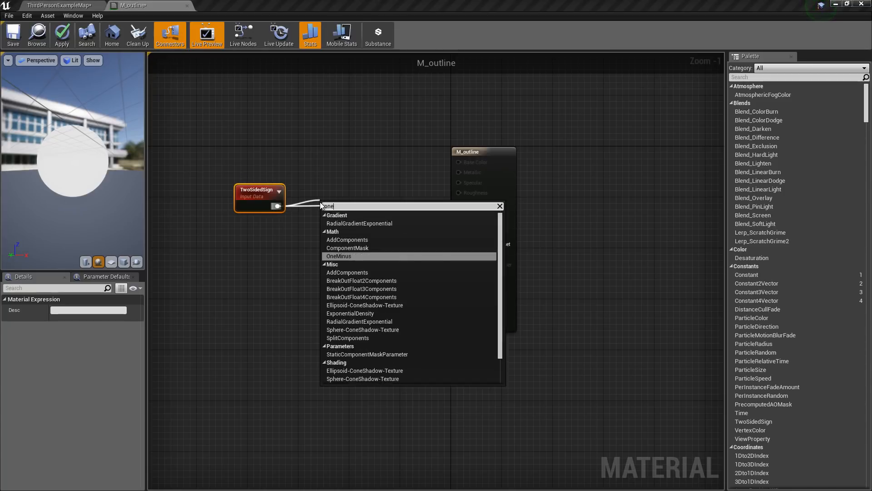
click(339, 256)
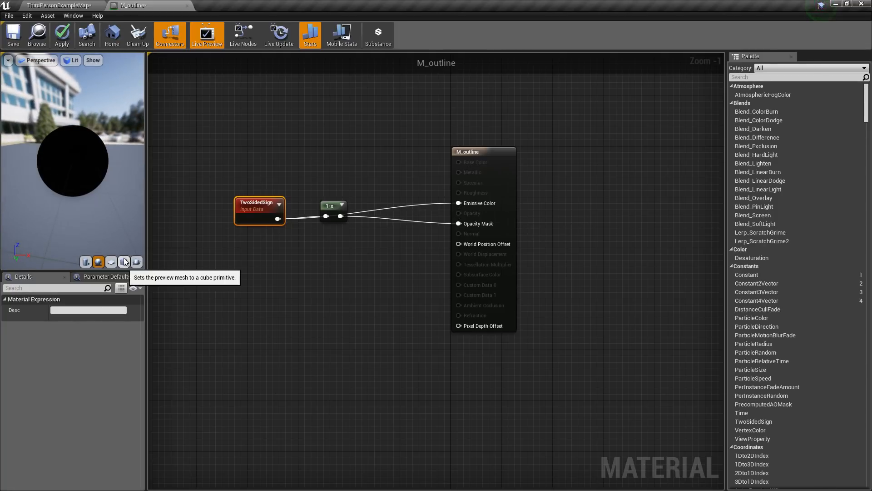
click(125, 261)
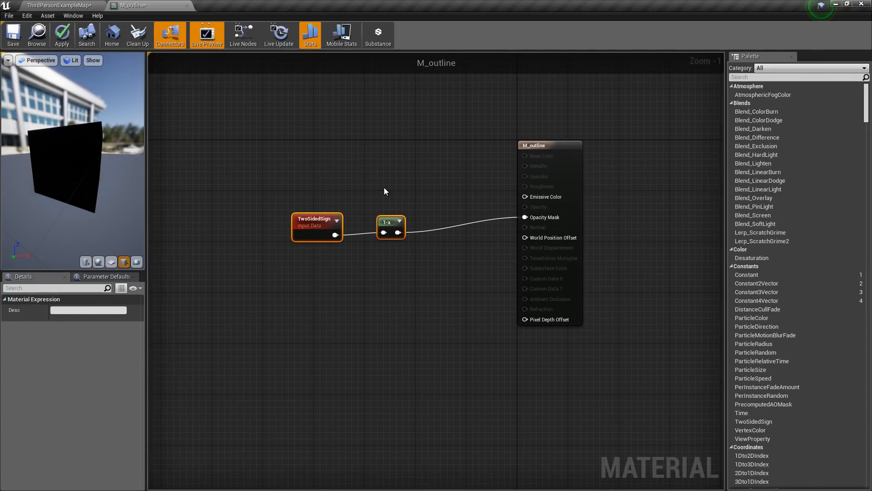
mouse_move(339, 146)
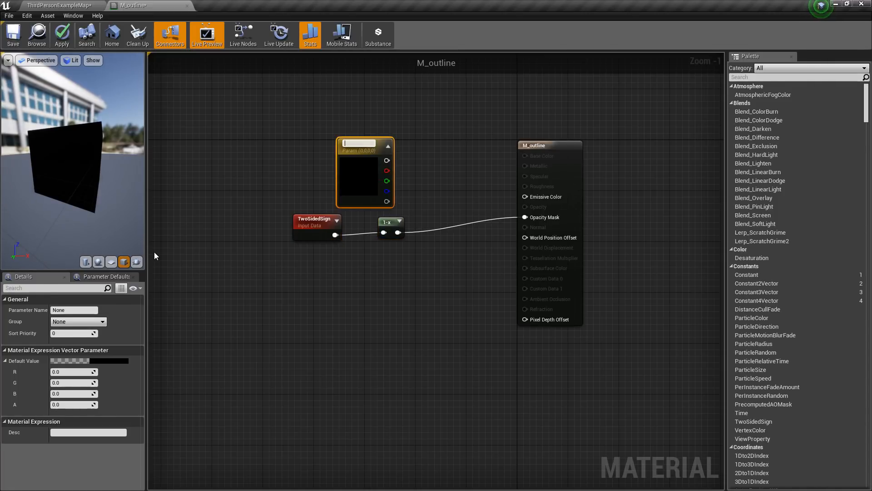
Add a vector parameter Color with R 1.0 driving Emissive Color.
text(Color)
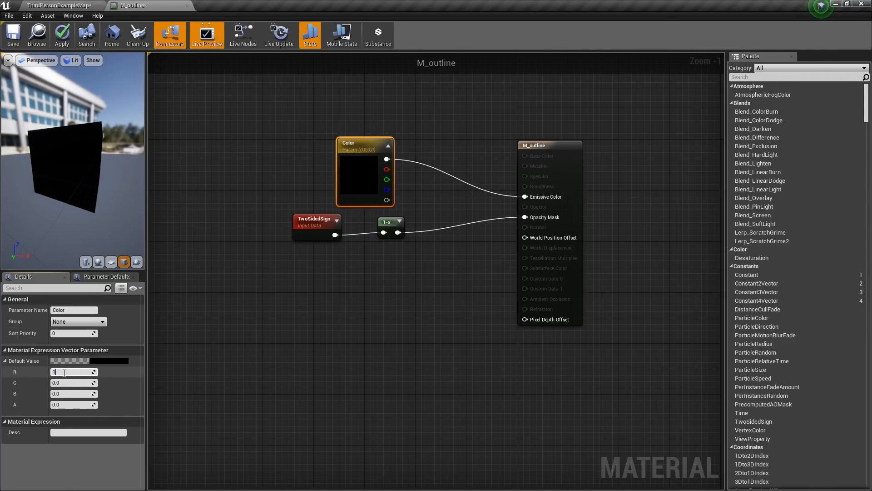
text(1.0)
text(verte)
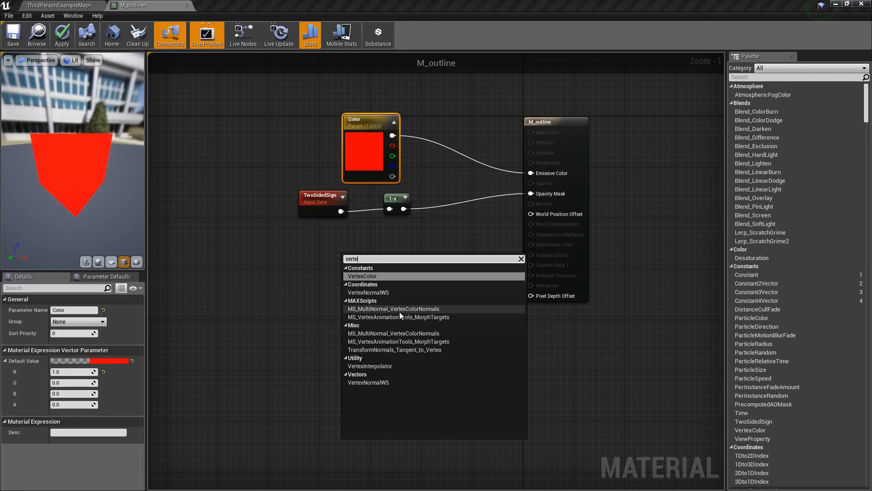
Multiply VertexNormalWS by a Scale scalar parameter into World Position Offset and apply the material.
click(369, 382)
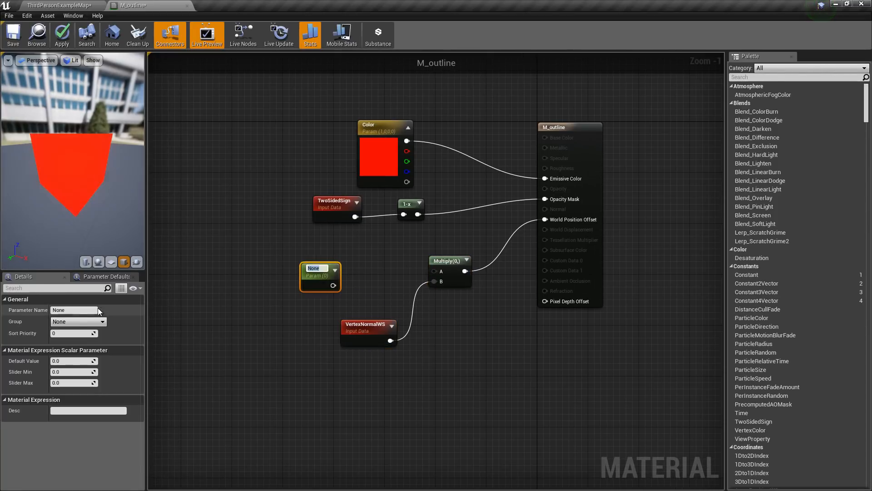
text(Scale)
click(74, 361)
text(1)
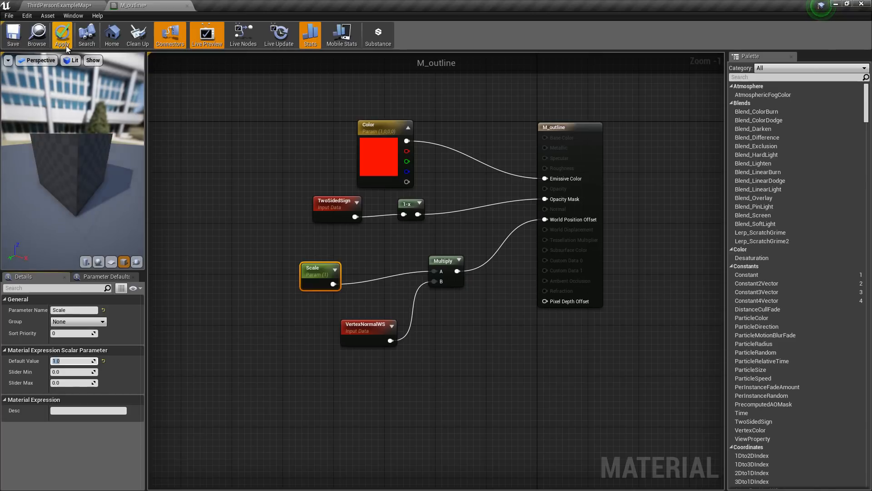
click(61, 36)
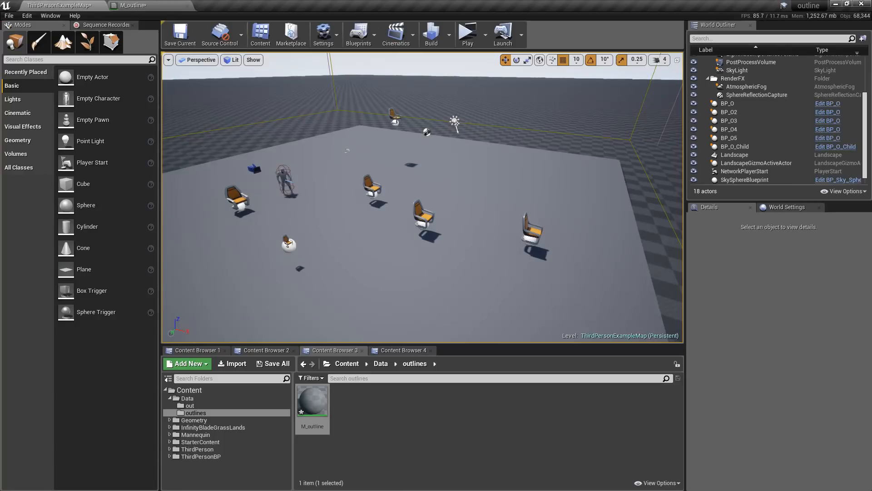
Create a material instance of M_outline and override its Color to teal.
right_click(312, 404)
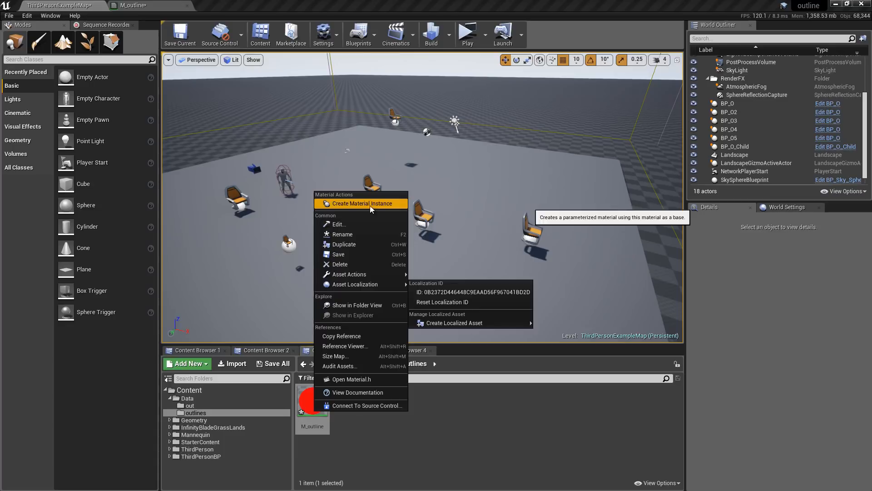
click(363, 203)
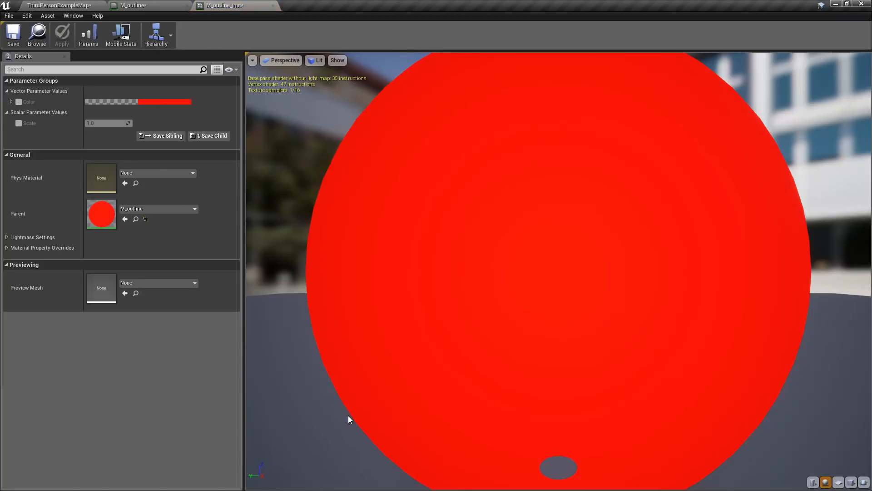
click(11, 101)
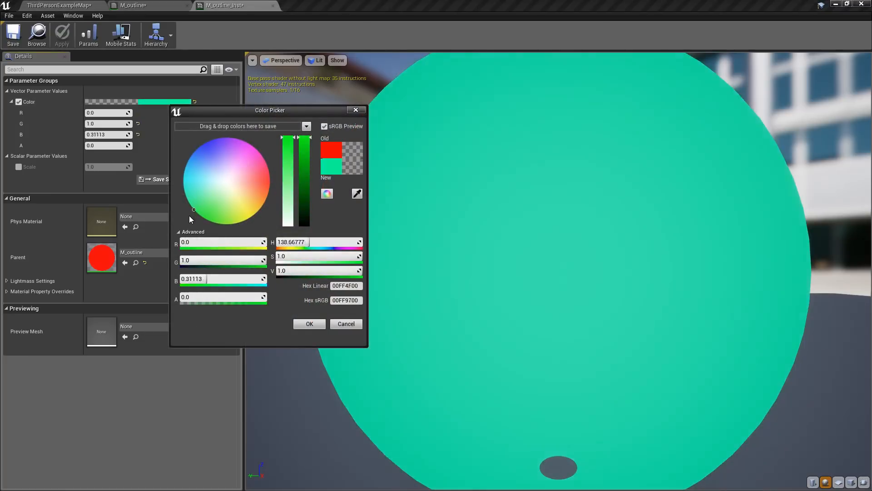
click(309, 323)
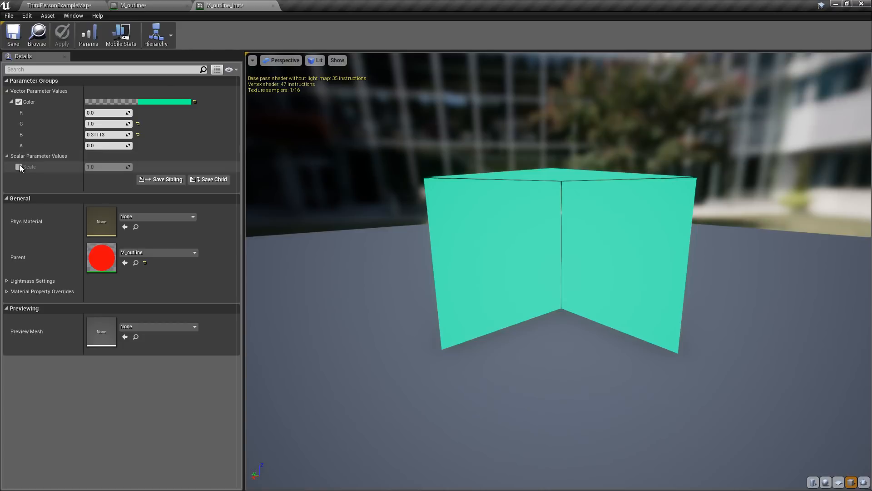
Override the instance's Scale to 0.5 and return to the ThirdPersonExampleMap level.
click(18, 166)
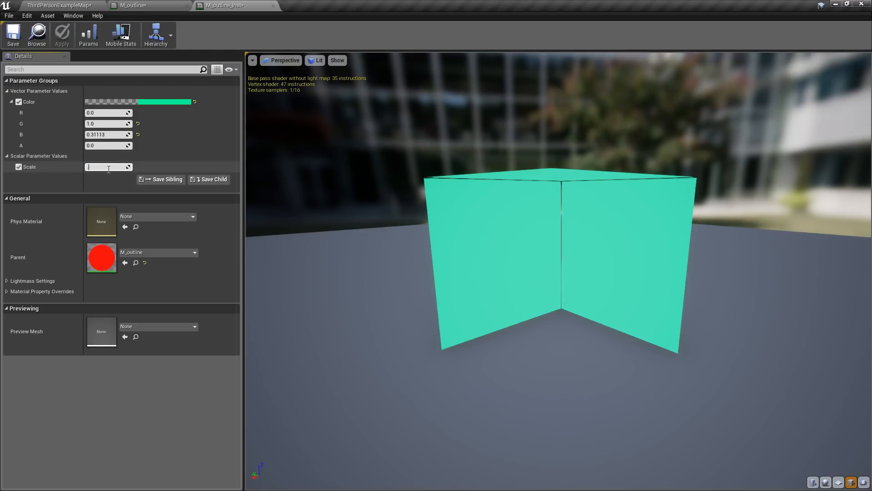
text(0.5)
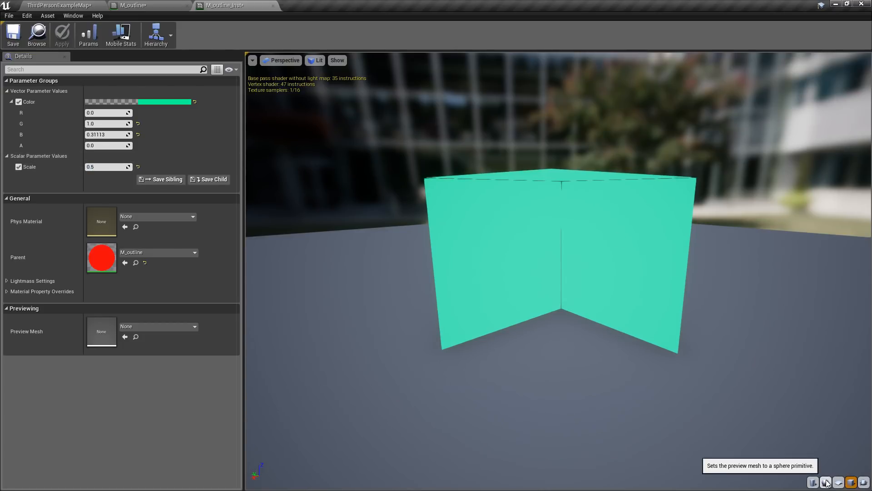
click(826, 482)
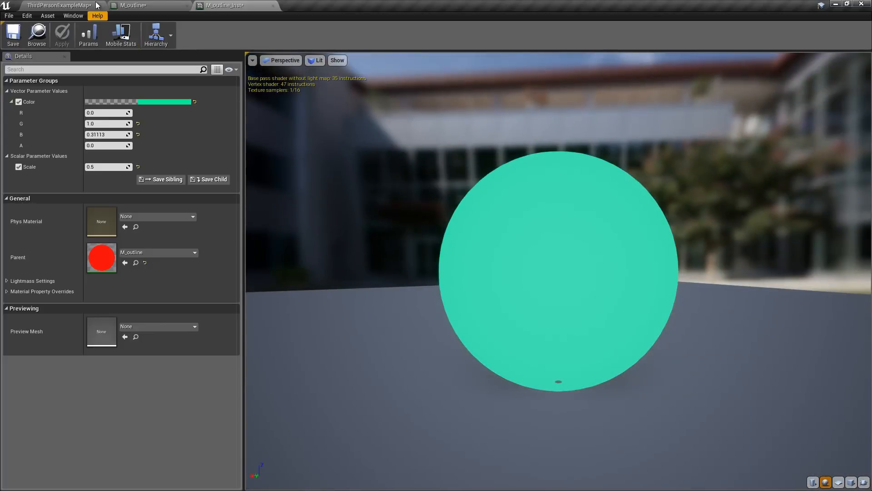
click(56, 6)
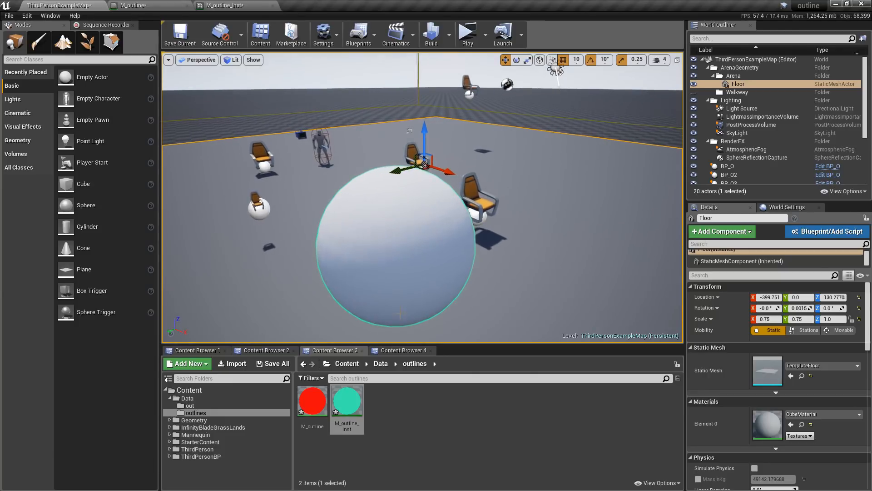
Raise M_outline_Inst's Scale to about 2.05, keep the teal colour, and close the instance editor.
double_click(346, 400)
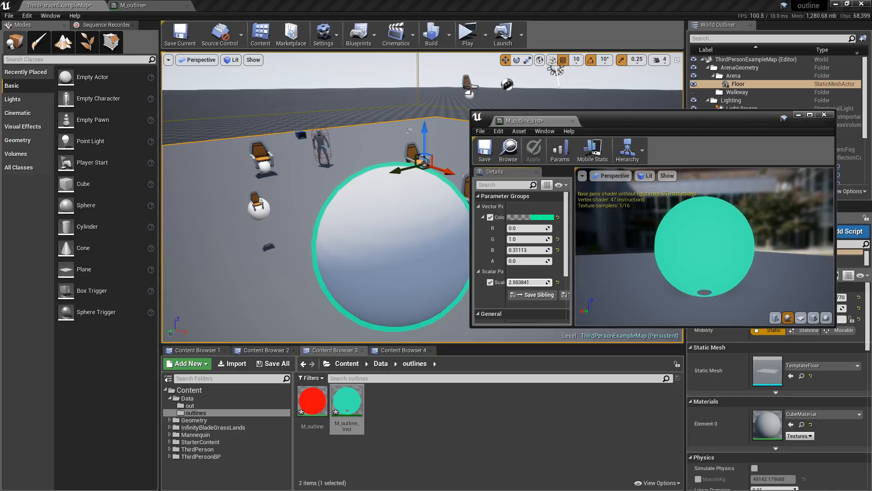
drag(534, 282, 527, 282)
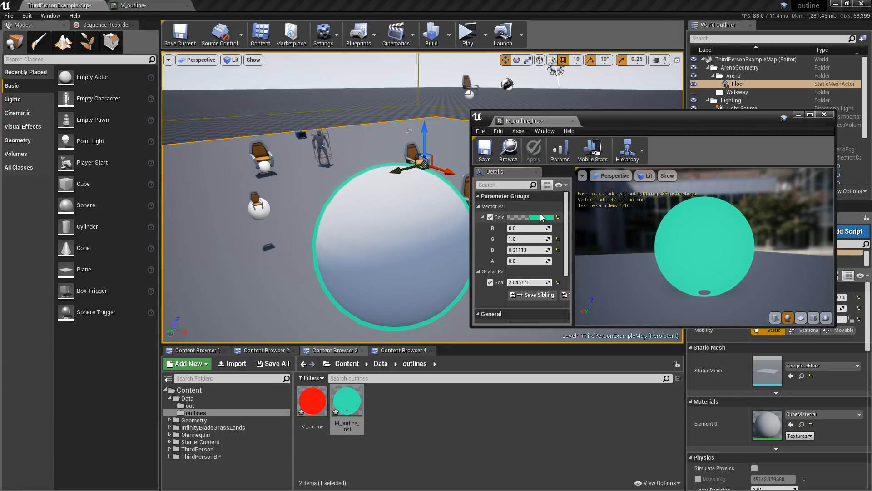
click(636, 294)
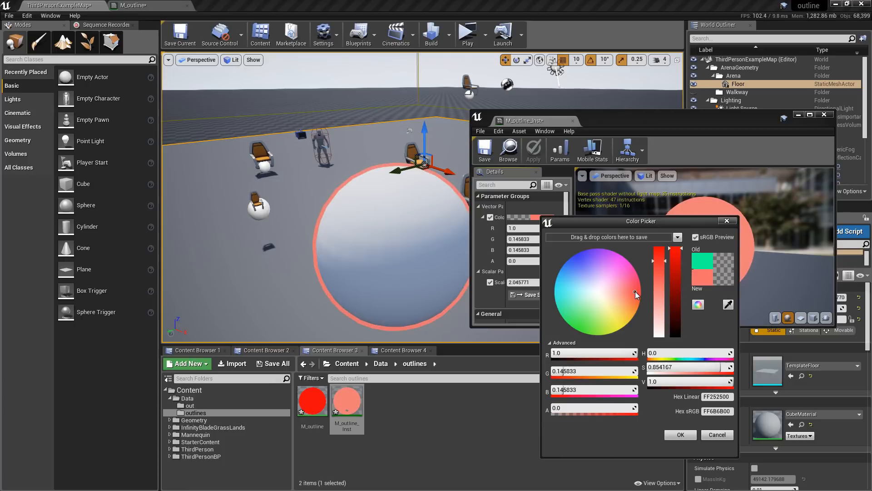
click(680, 434)
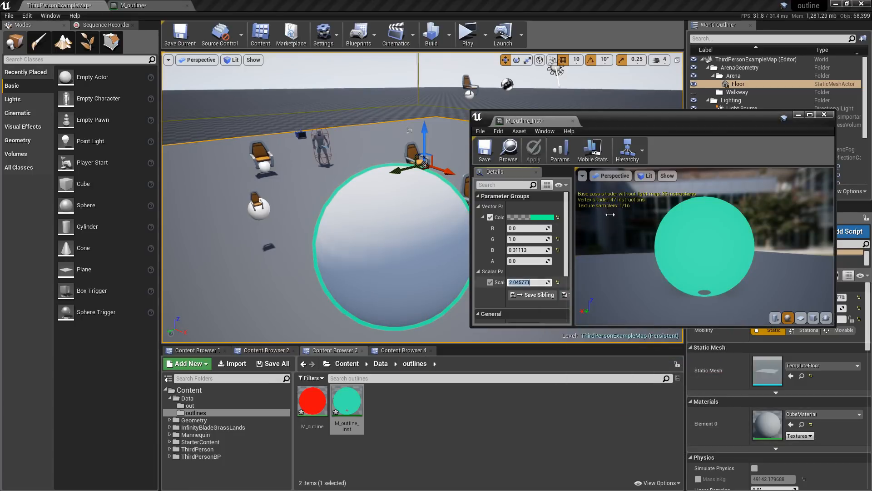
click(304, 363)
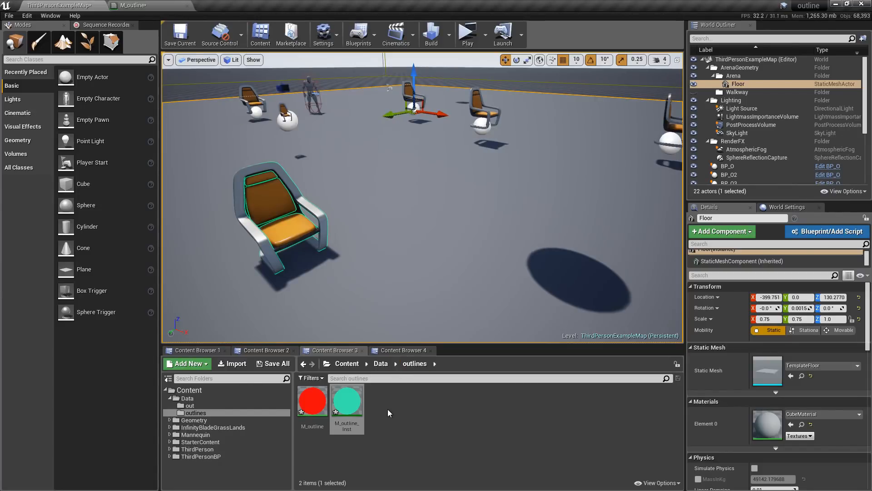
Create the BP_Outline actor with a Static Mesh component and arrange BeginPlay in the Event Graph.
click(826, 231)
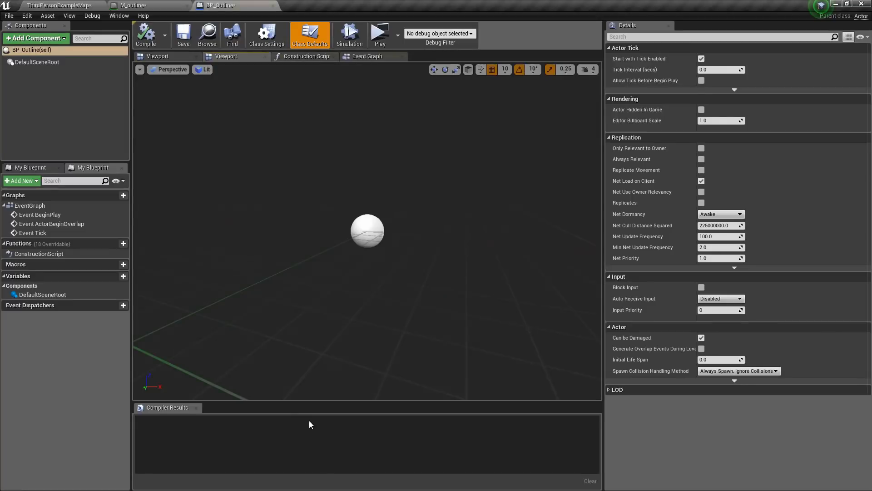
click(36, 38)
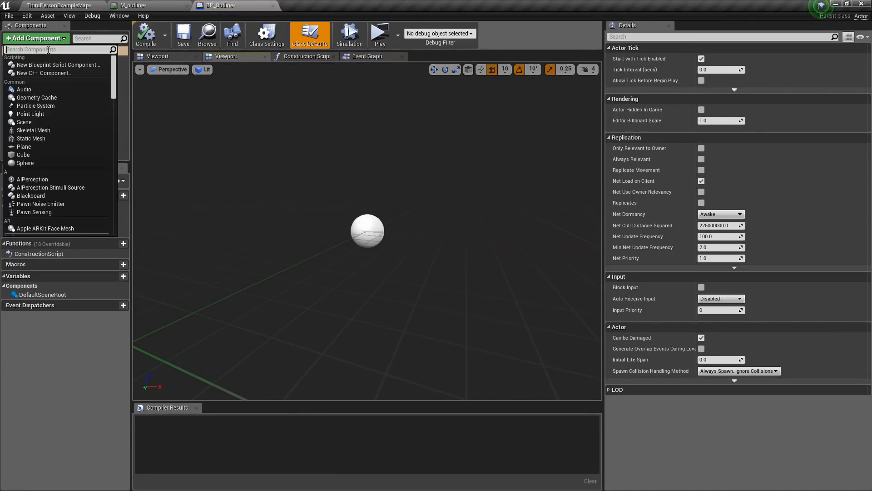
text(stat)
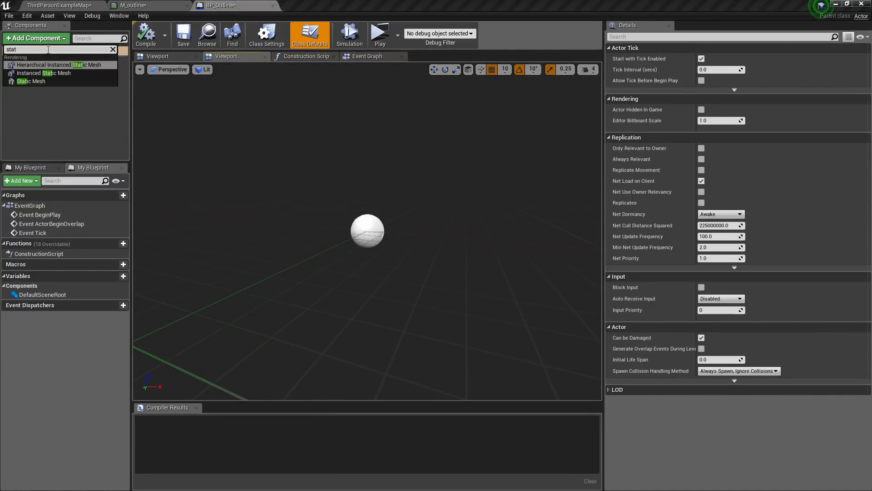
click(31, 81)
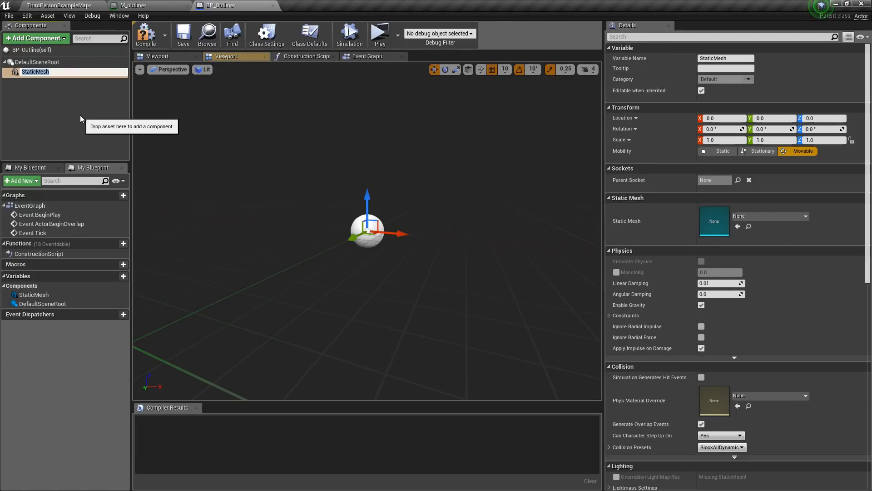
click(367, 56)
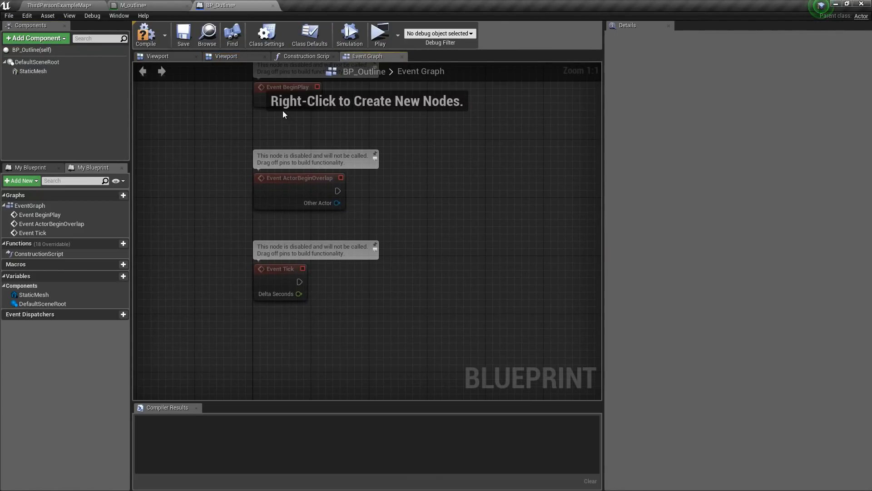
mouse_move(268, 97)
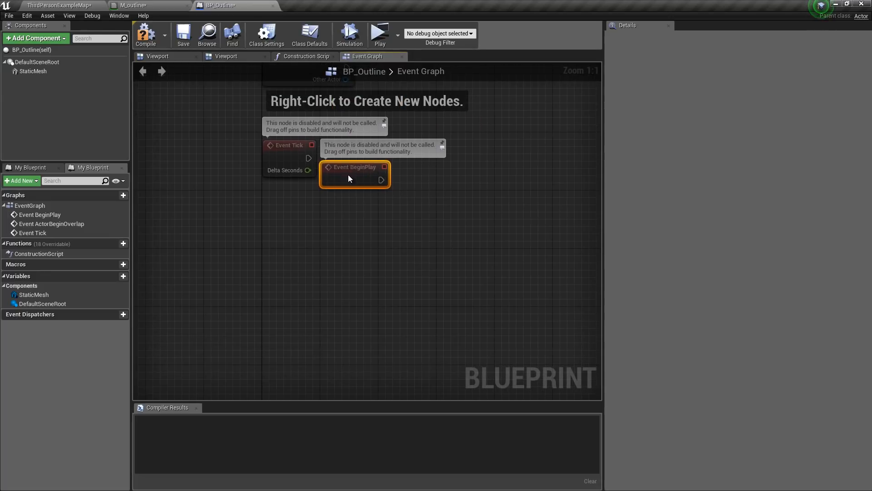
drag(355, 174, 256, 221)
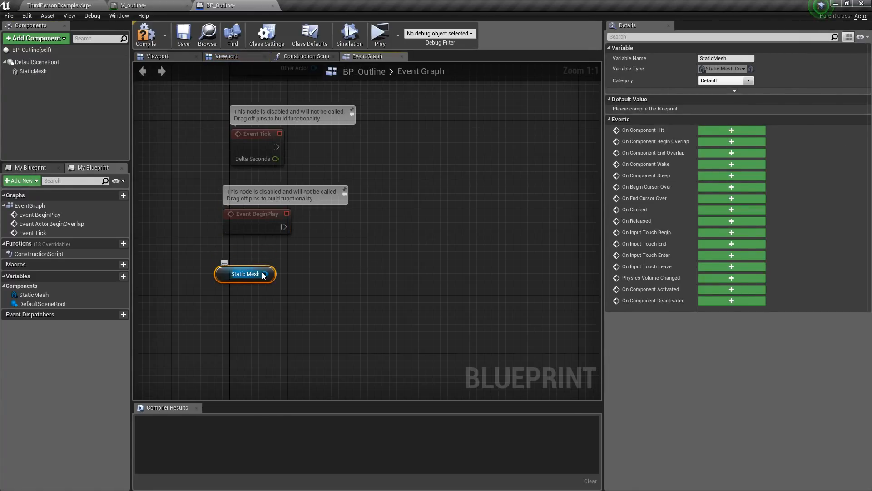
Wire BeginPlay to Set Static Mesh on the component, promoting New Mesh to a variable named Mesh.
drag(269, 273, 349, 224)
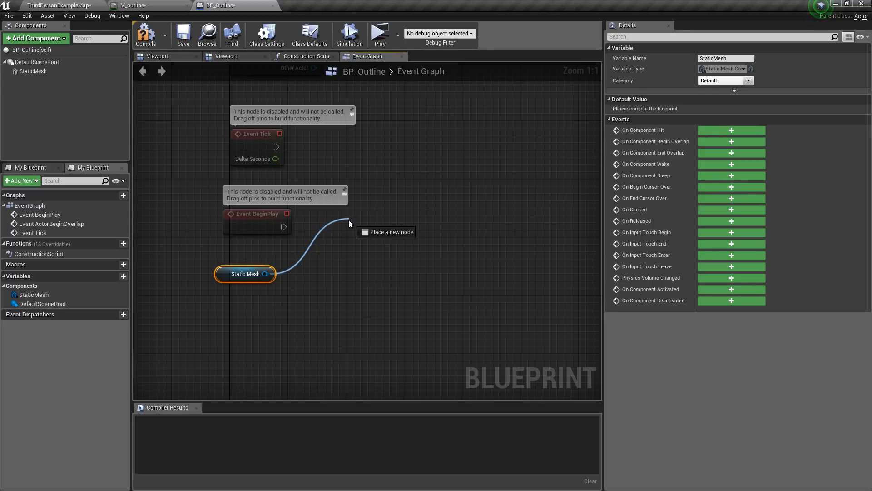
click(349, 223)
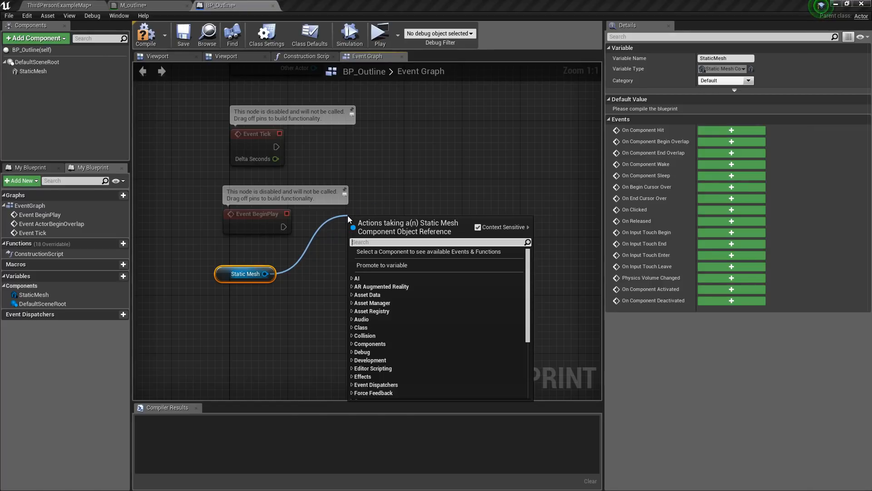
text(set sta)
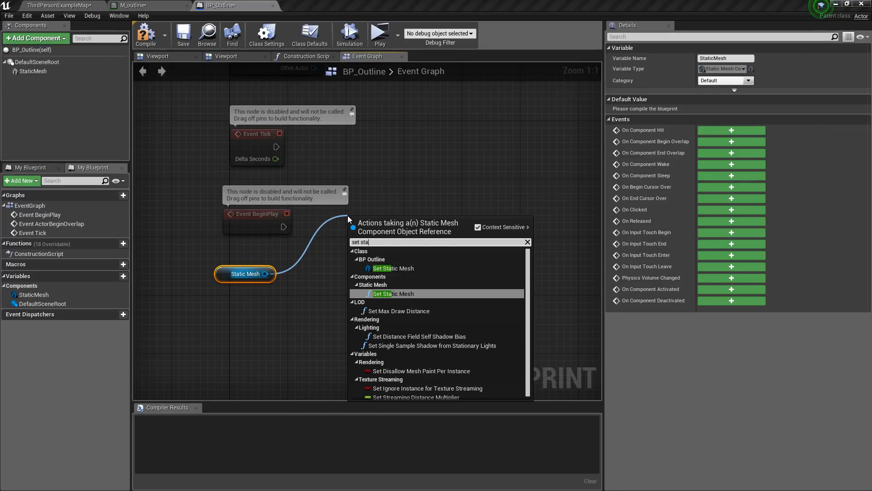
click(393, 294)
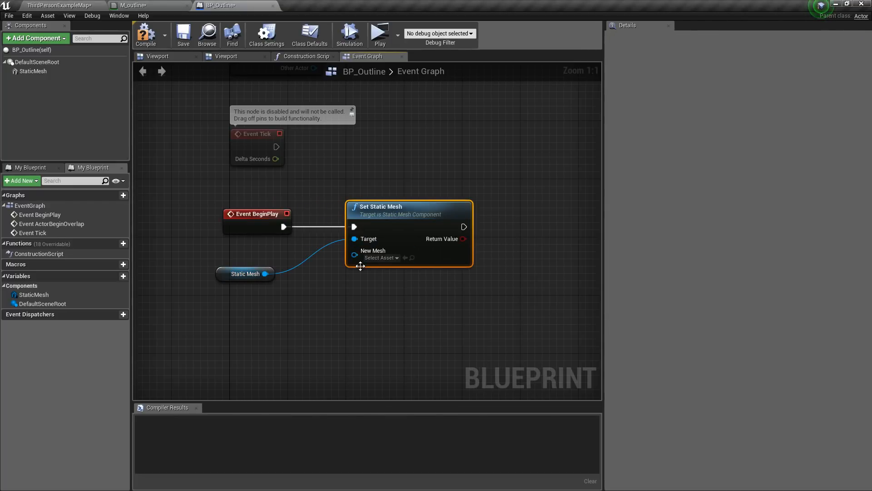
drag(354, 255, 355, 304)
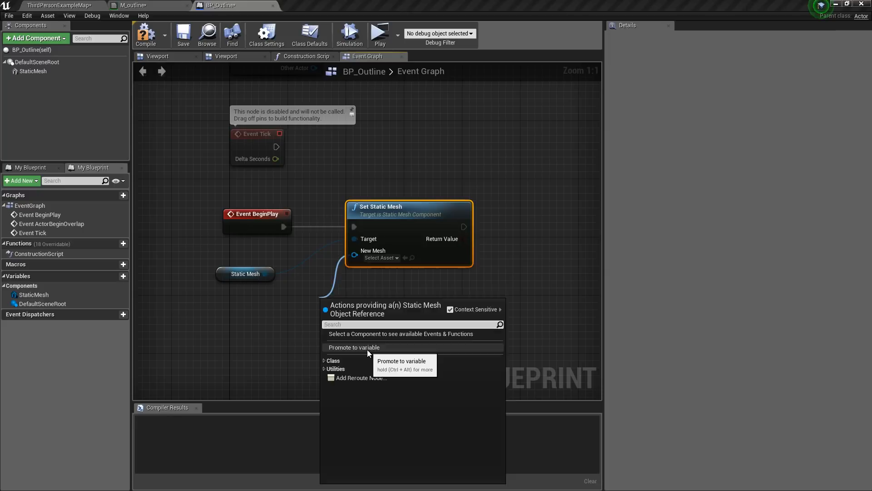
click(353, 347)
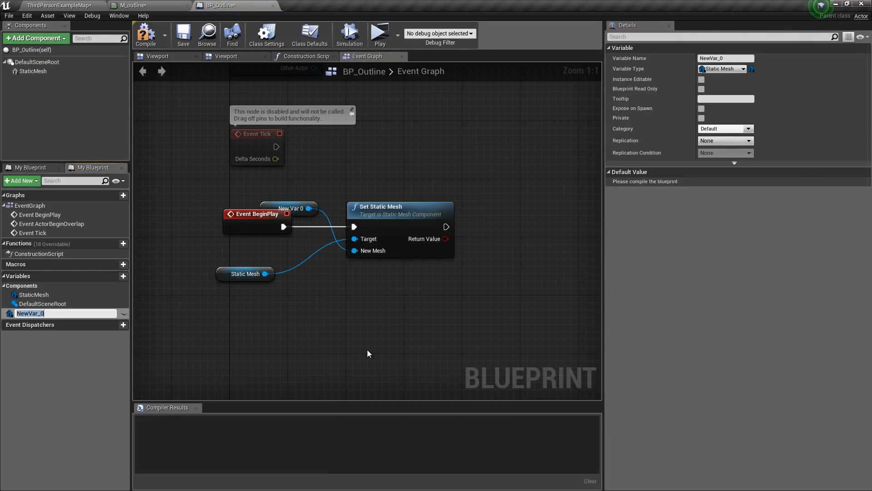
text(Mesh)
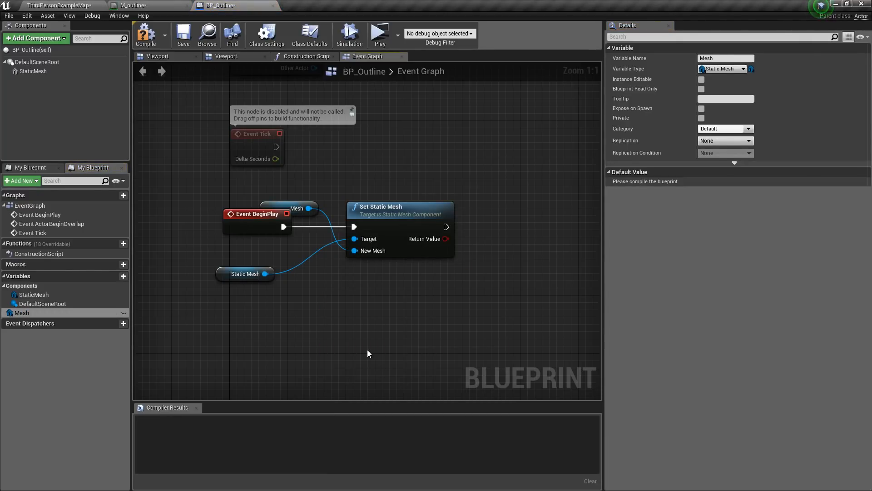
mouse_move(124, 318)
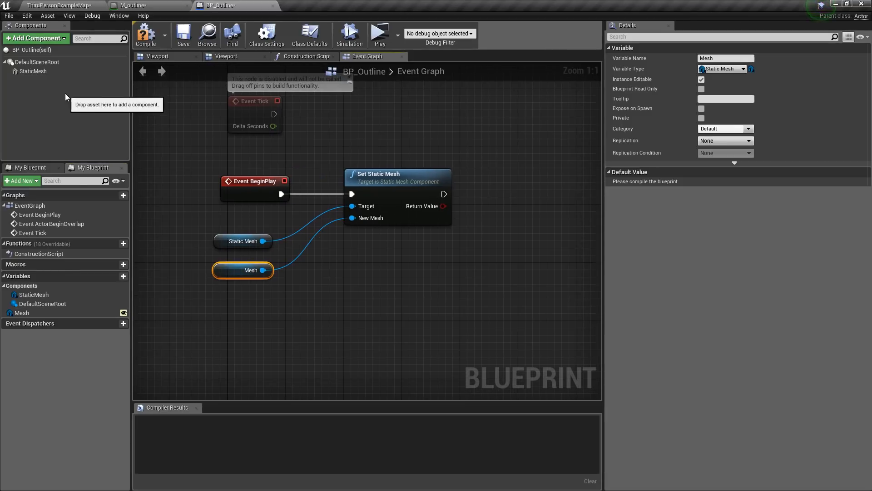
mouse_move(259, 224)
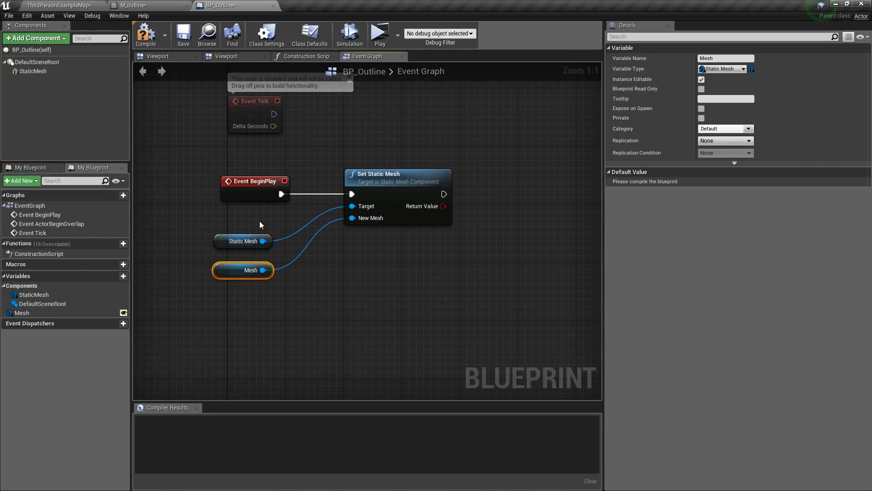
mouse_move(33, 71)
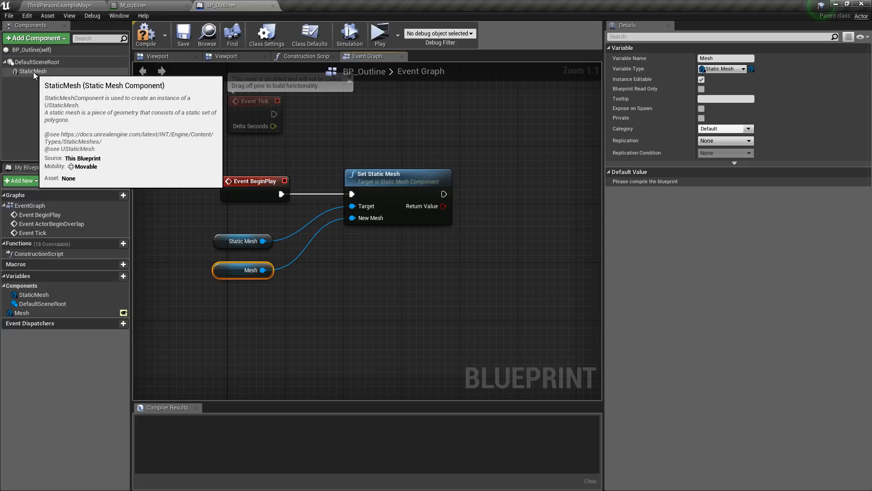
mouse_move(353, 271)
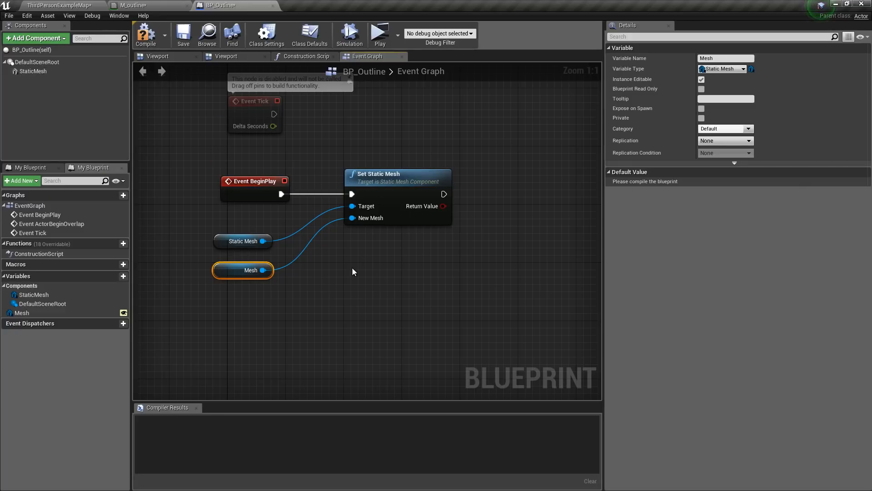
mouse_move(428, 206)
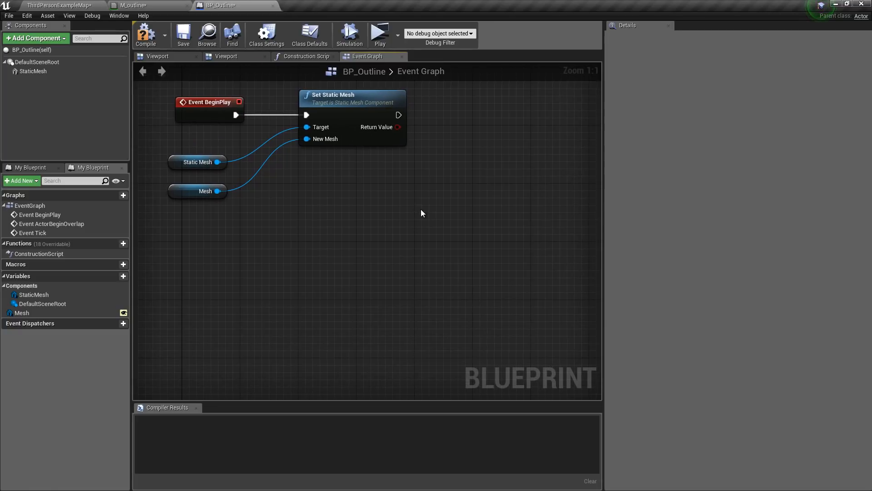
Add custom event Create outline feeding a Branch whose condition is a new Has outline variable.
right_click(421, 212)
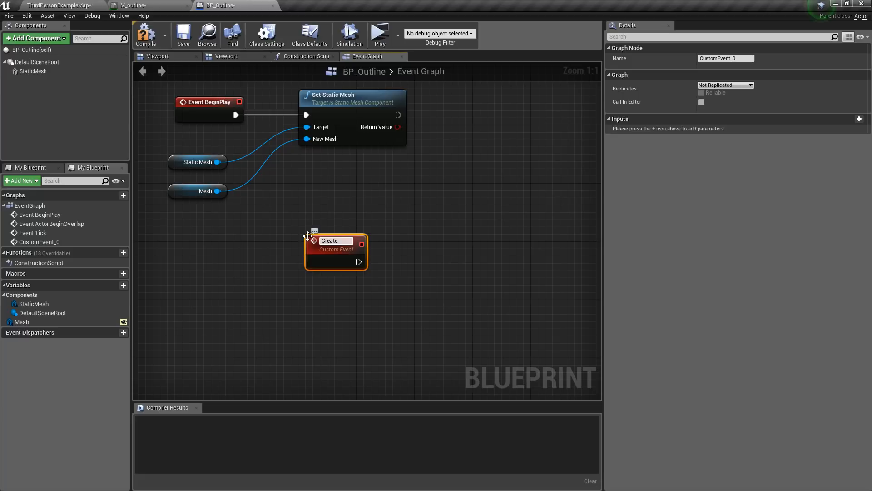
text(Create outline)
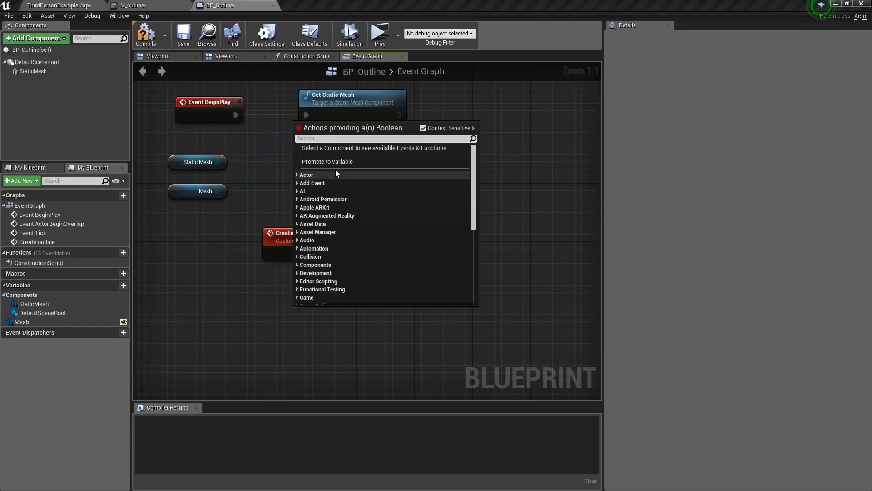
click(327, 161)
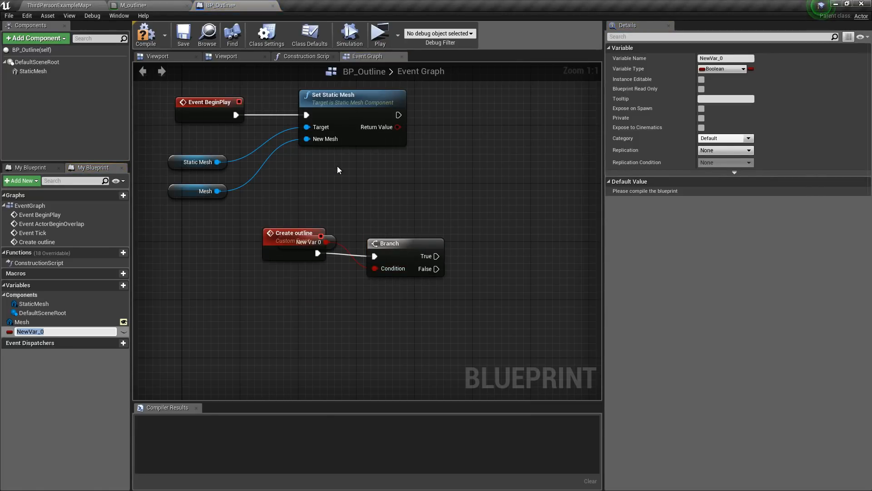
text(Has outline)
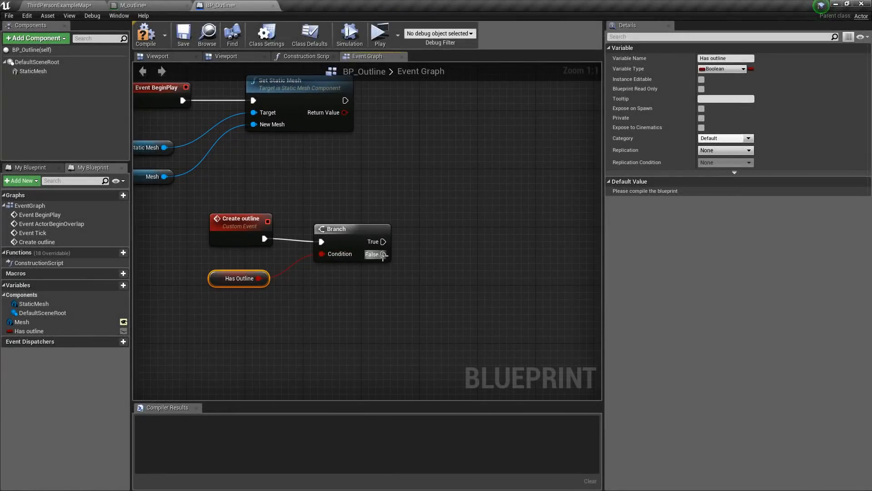
drag(383, 254, 465, 222)
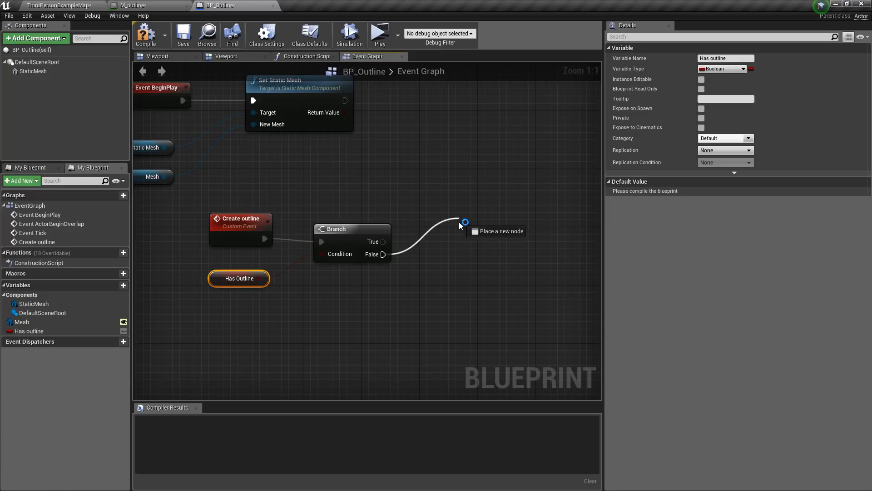
click(464, 223)
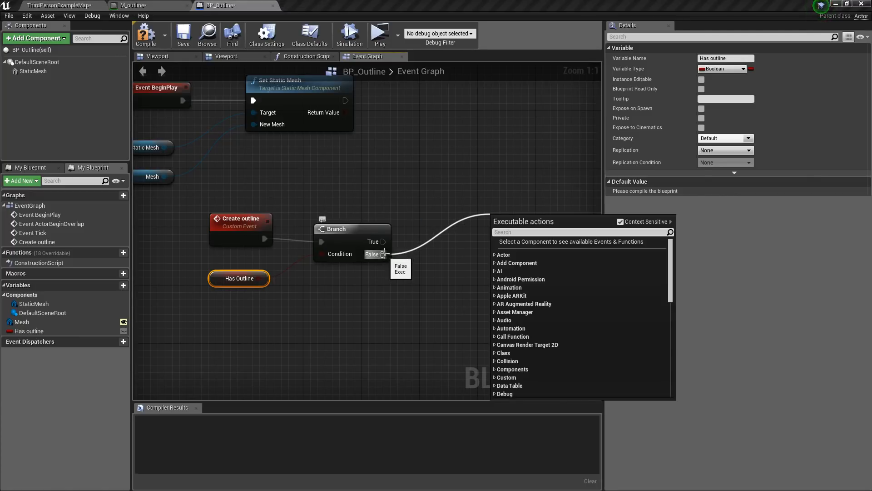
On Branch False, add an Add Static Mesh Component node at Static Mesh's world transform with Manual Attachment on.
text(static mes)
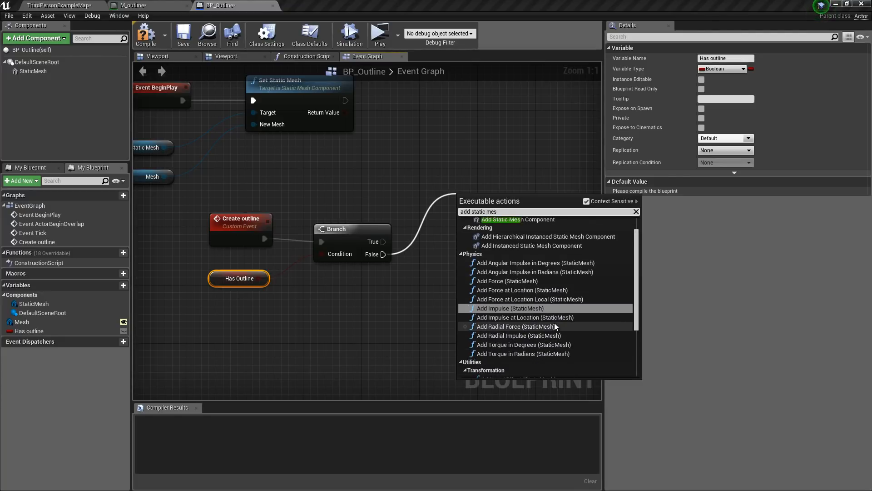
click(518, 219)
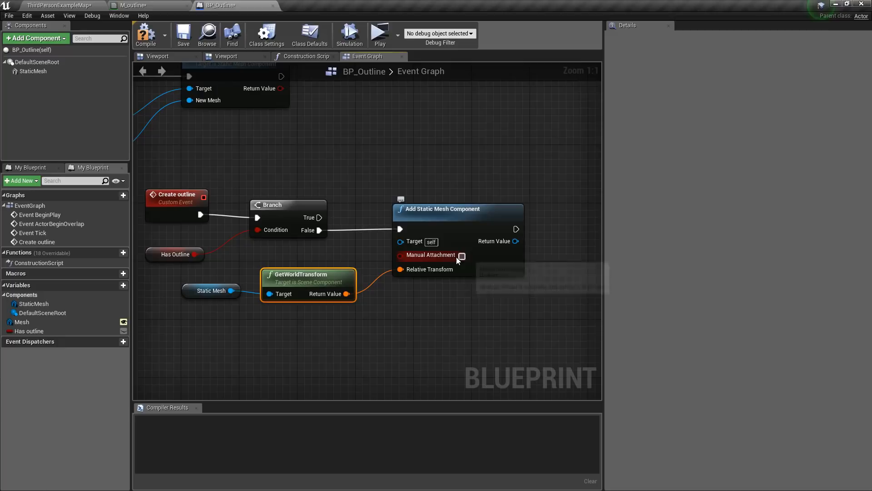
click(462, 256)
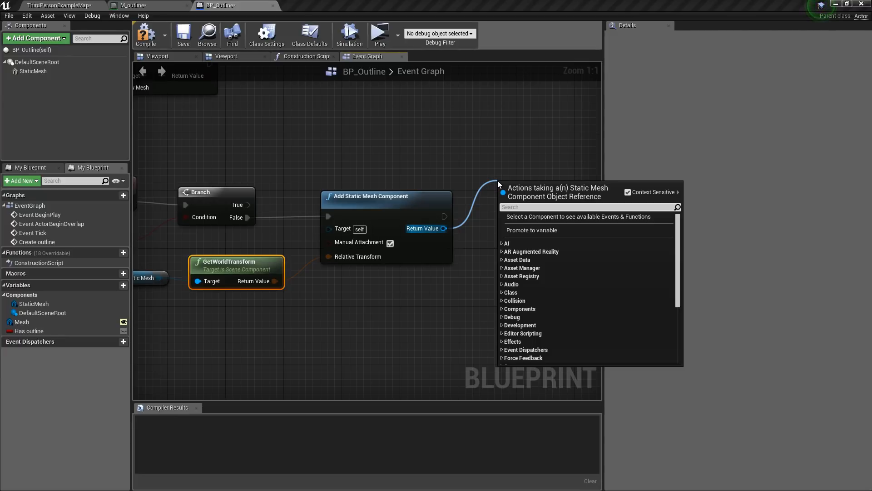
Store the new component as a MeshComponent variable and set its static mesh to Mesh via Set Static Mesh.
text(set sta)
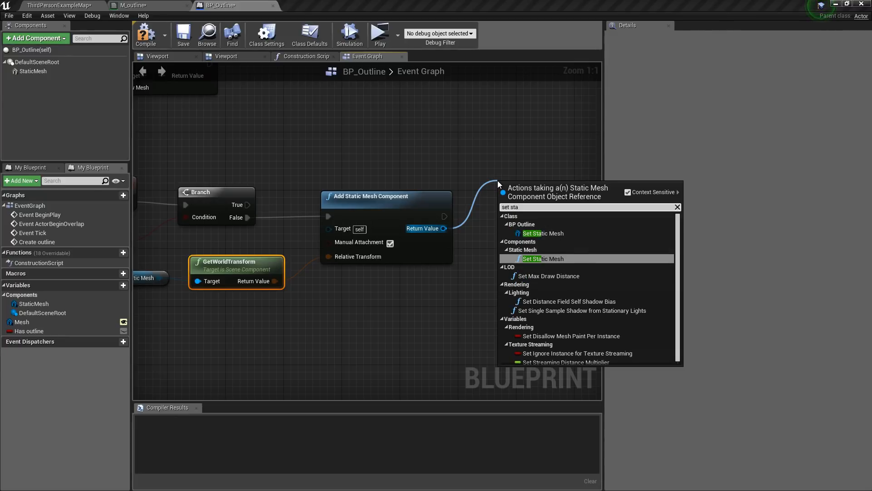
click(543, 258)
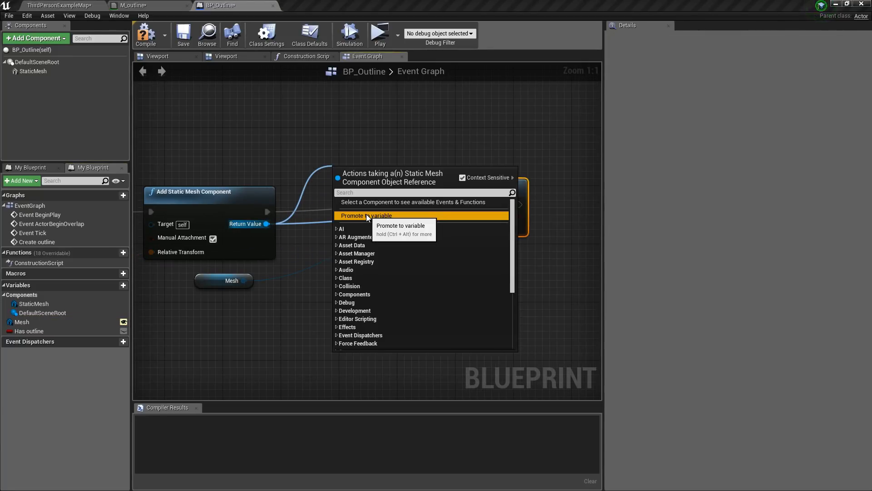
click(366, 215)
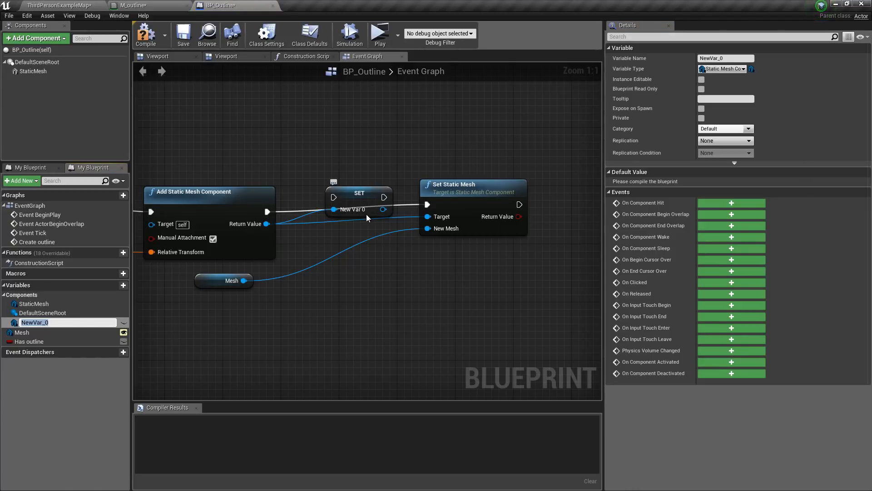
text(MeshComponent)
text(create d)
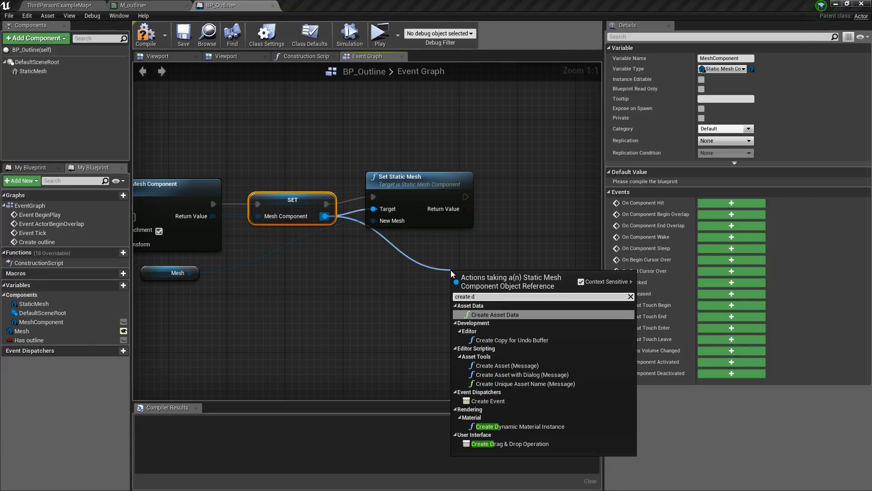
Create a dynamic material instance of M_outline_inst on the new component.
click(521, 427)
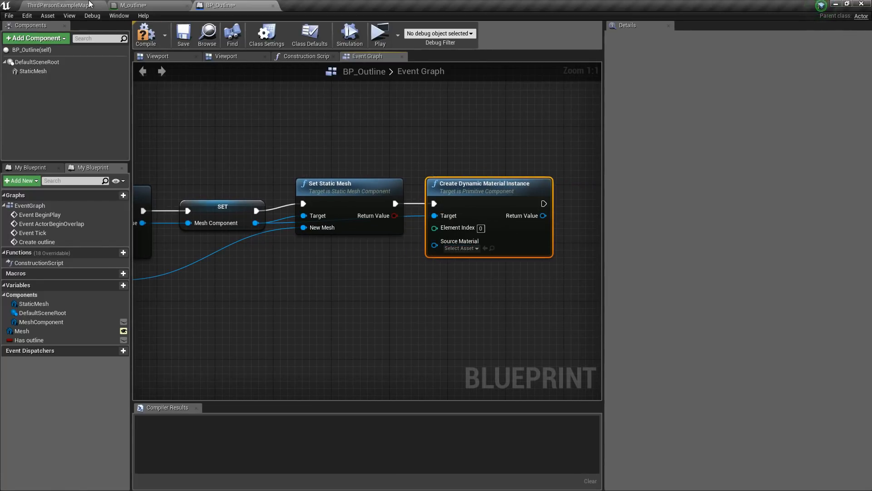
click(55, 5)
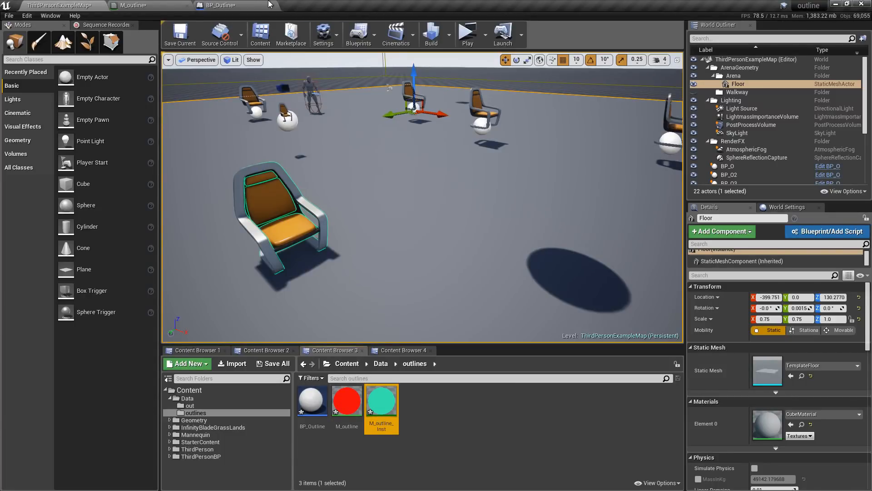
click(218, 5)
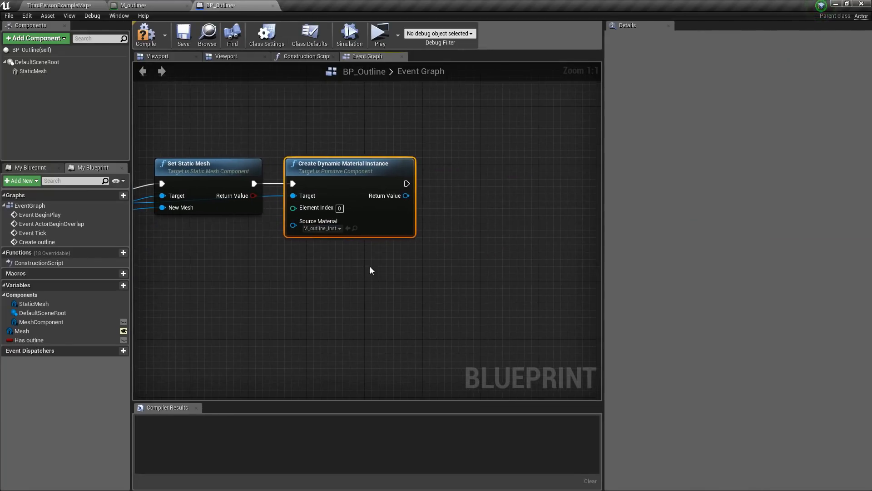
drag(407, 183, 480, 181)
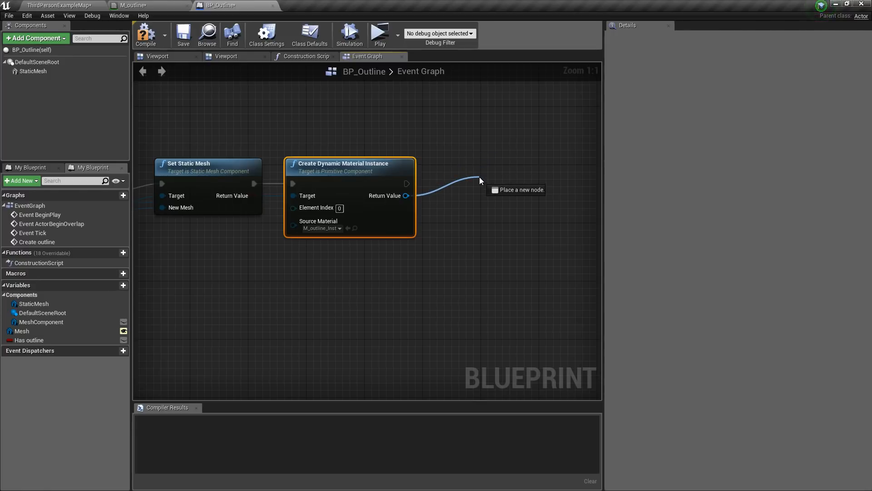
Set the instance's 'color' vector parameter from a new instance-editable Color variable.
text(set v)
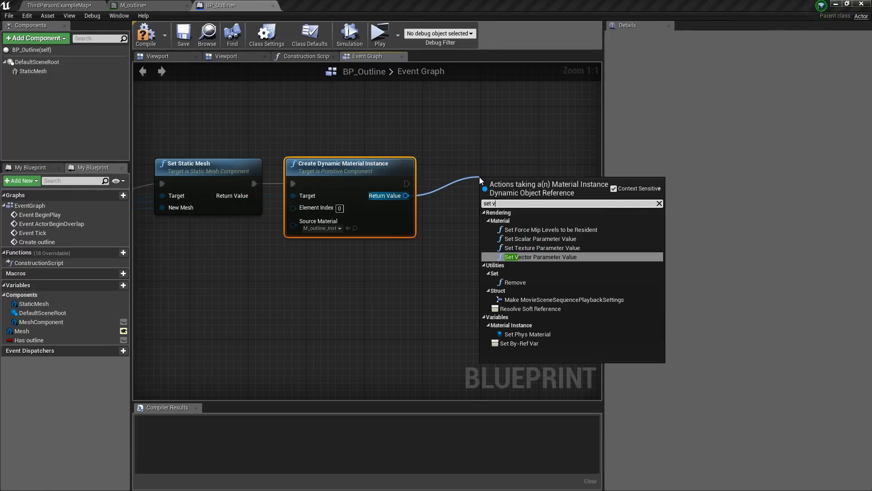
click(538, 256)
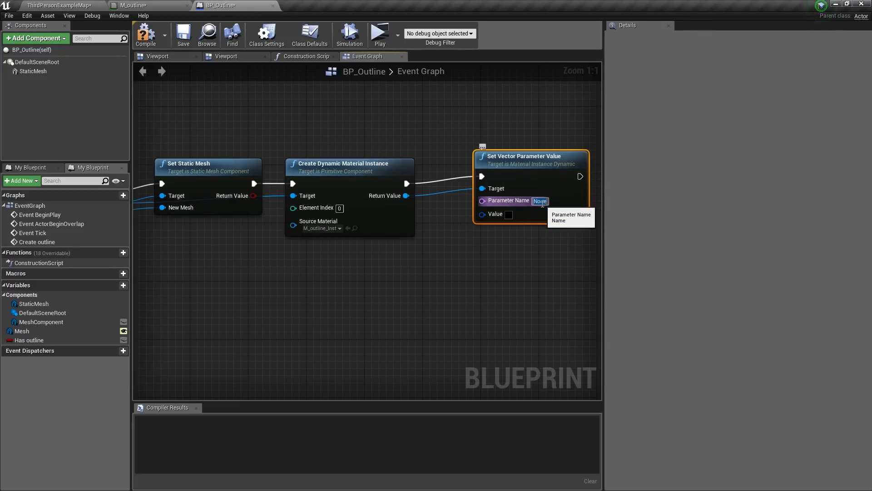
text(color)
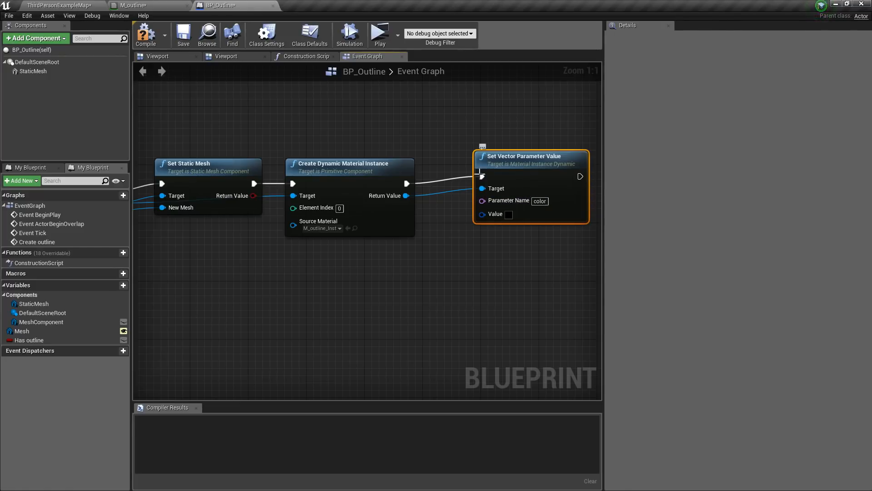
click(149, 5)
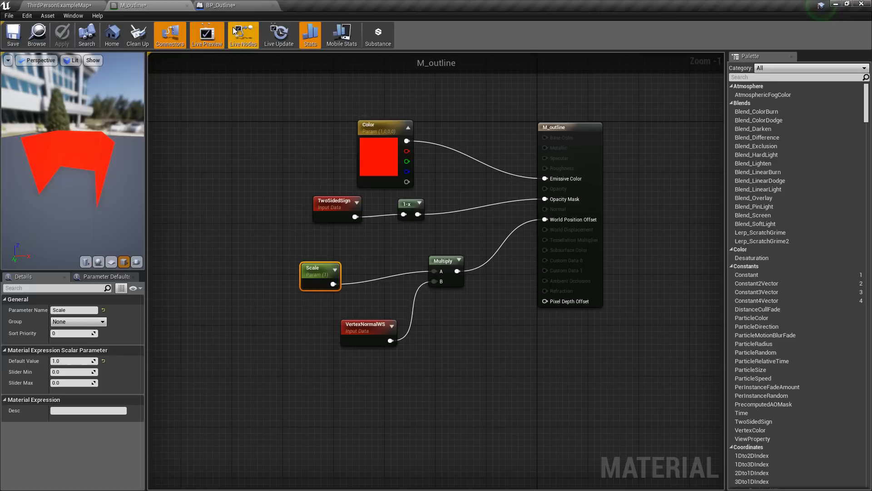
click(217, 5)
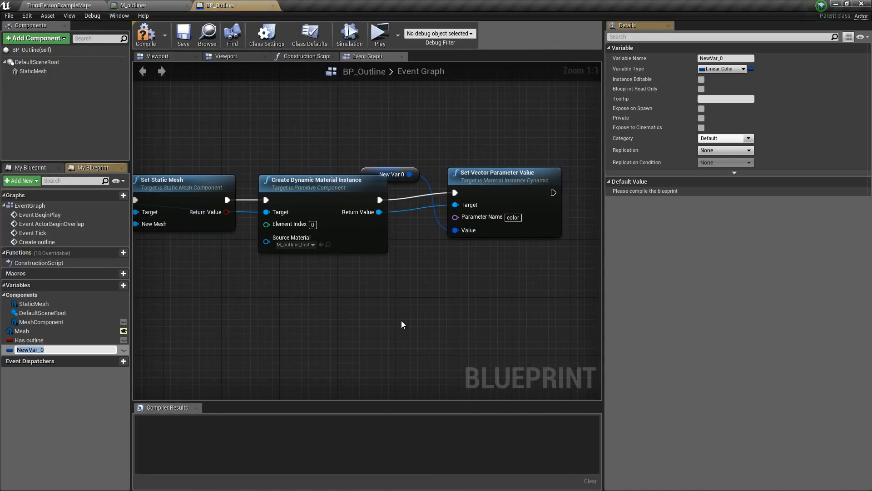
text(Color)
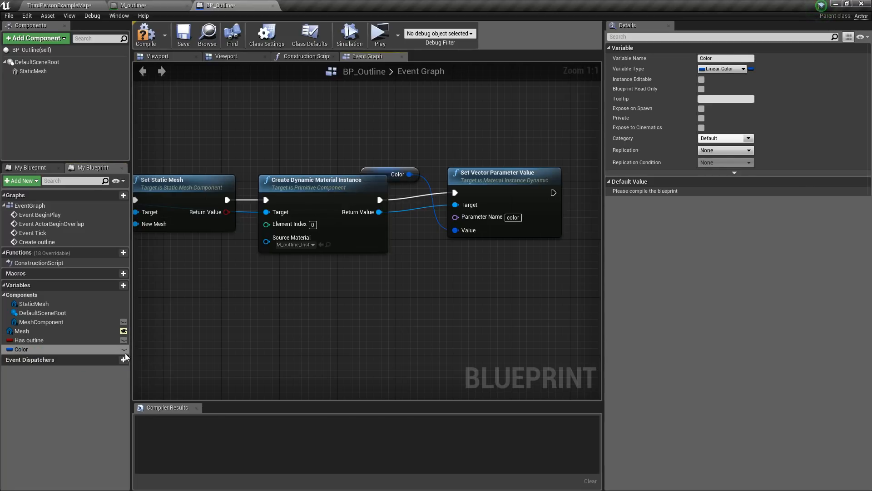
click(124, 349)
text(set scl)
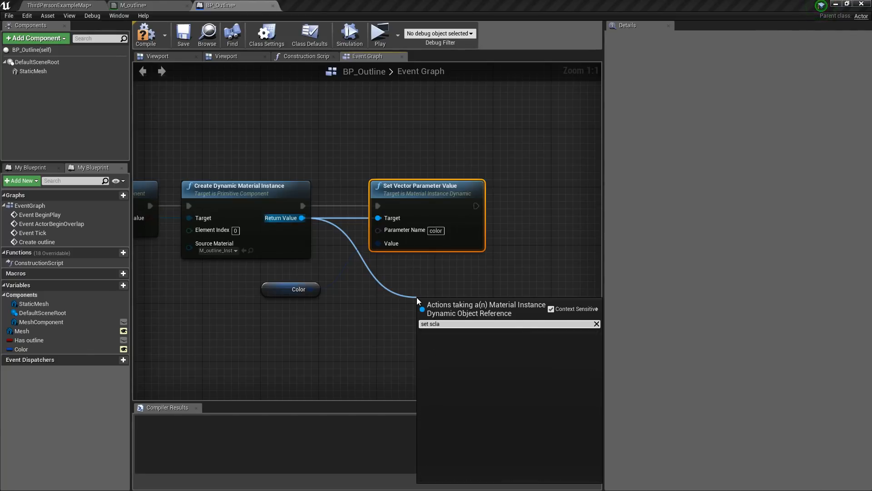
Set the 'Scale' scalar parameter from a new Scale variable, clear Has outline's default, and compile.
text(a)
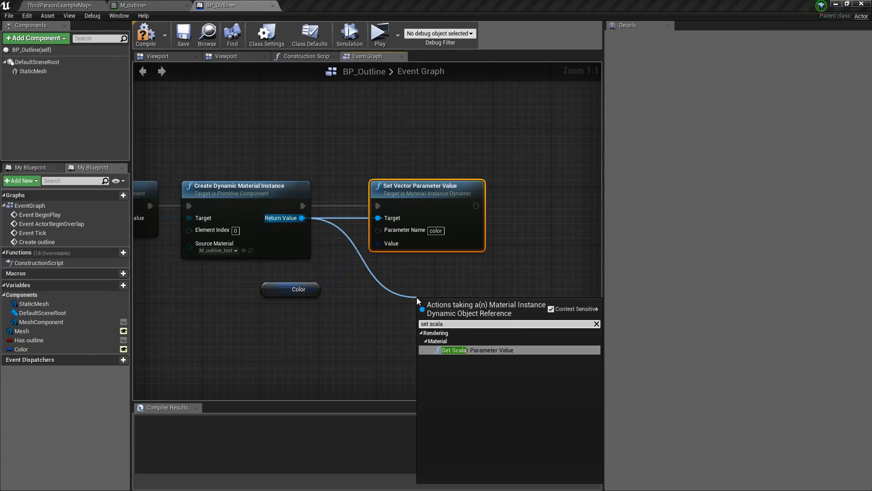
click(477, 349)
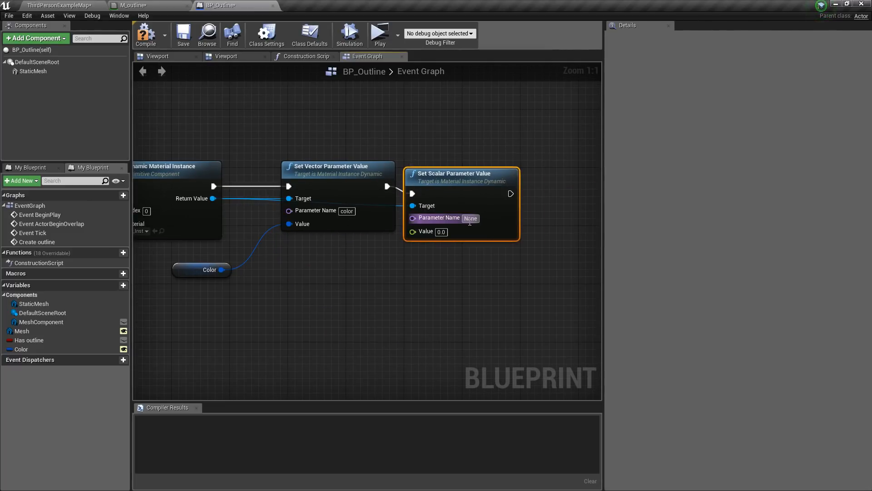
text(Scale)
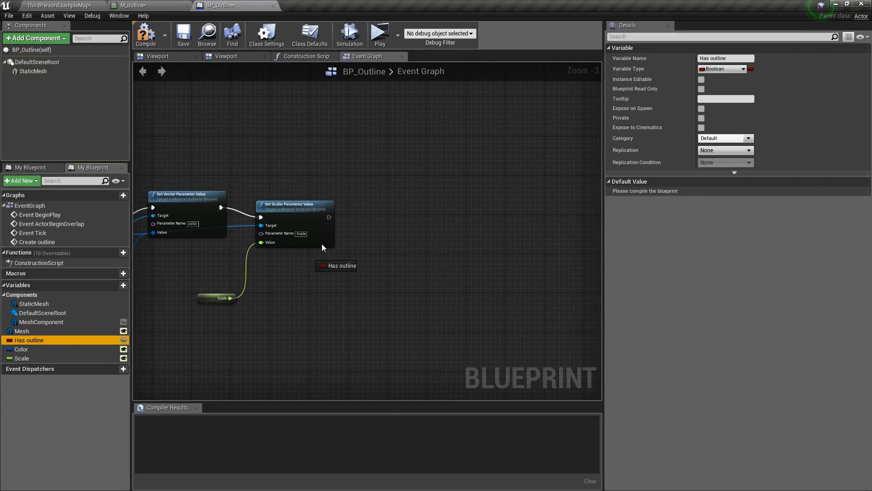
drag(337, 265, 386, 231)
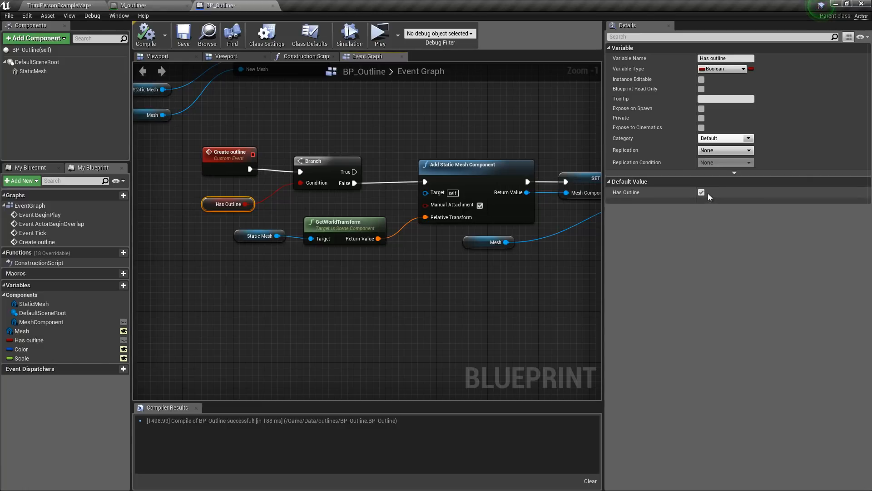
mouse_move(703, 192)
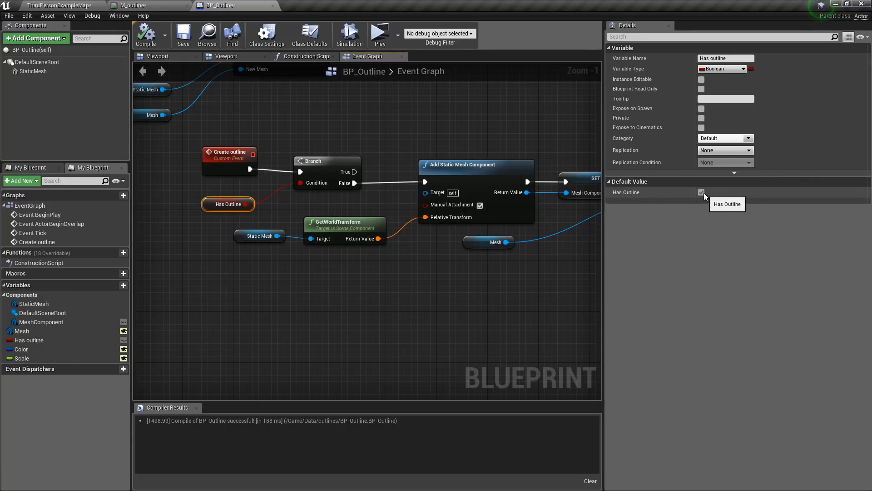
click(700, 192)
text(custom)
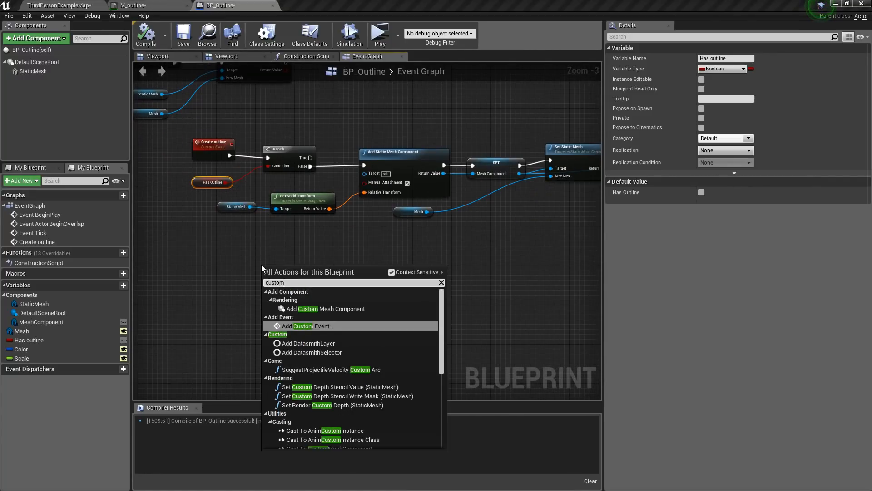
Add a 'Delete Outline' custom event with an Is Valid check on MeshComponent.
click(309, 325)
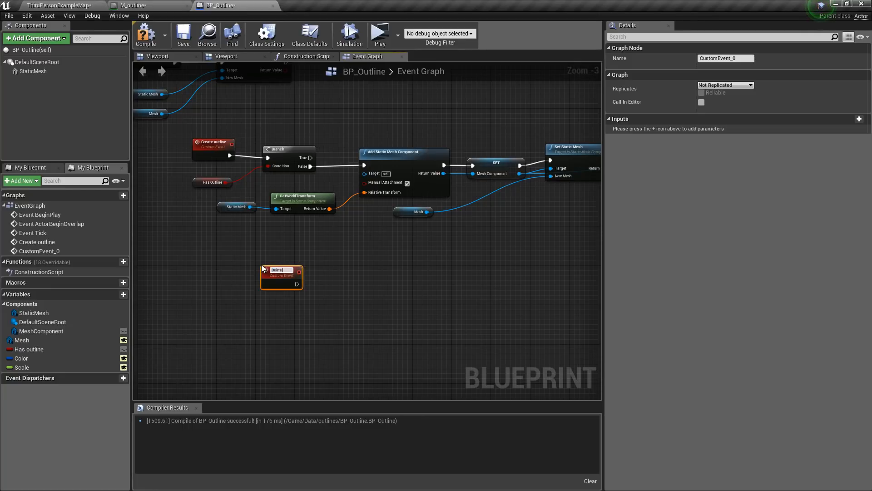
text(Delete Outline)
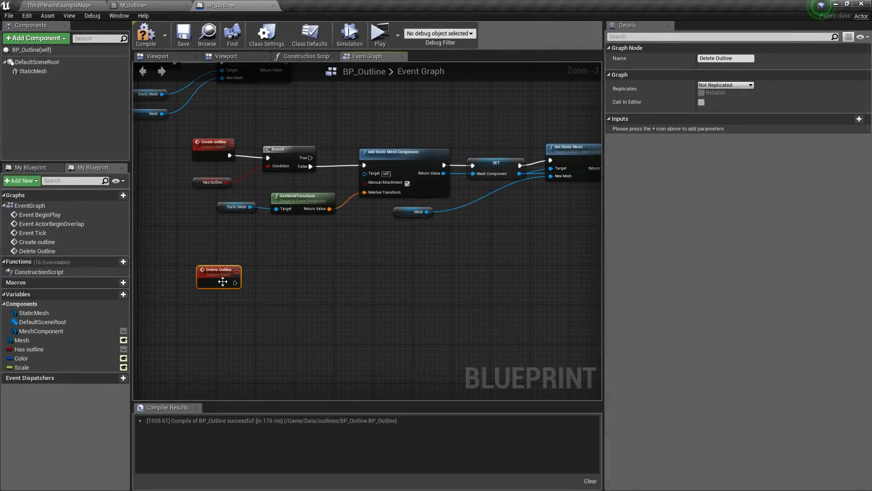
mouse_move(22, 340)
text(d)
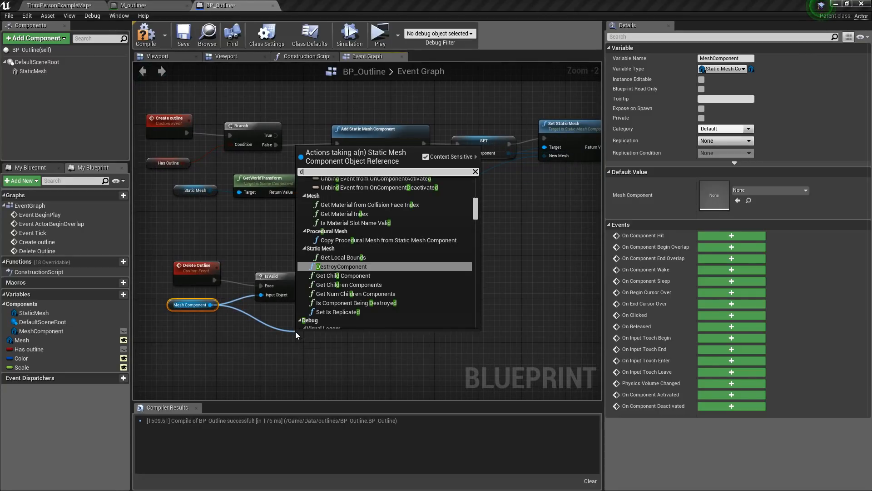
text(et)
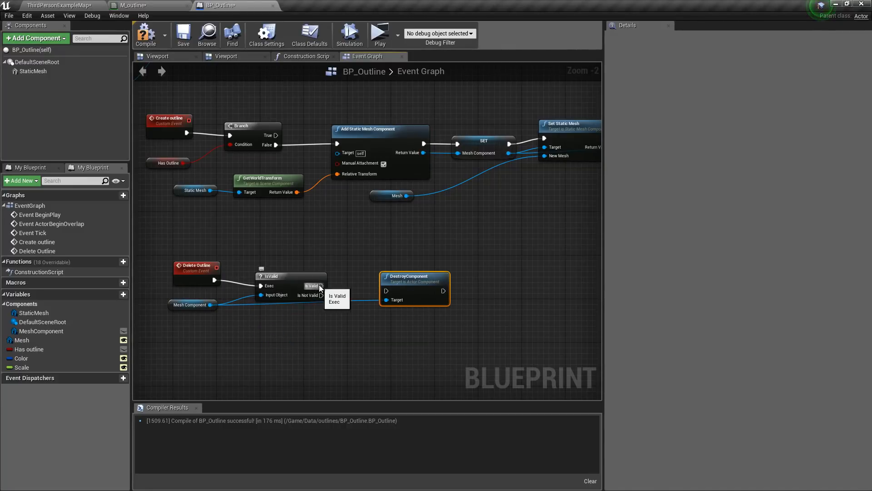
Destroy the valid MeshComponent and set Has outline to false afterwards.
click(168, 163)
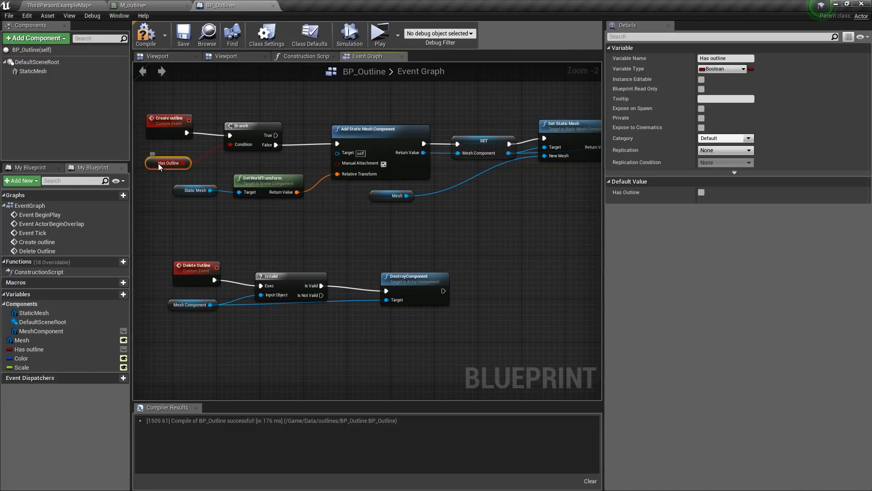
click(28, 349)
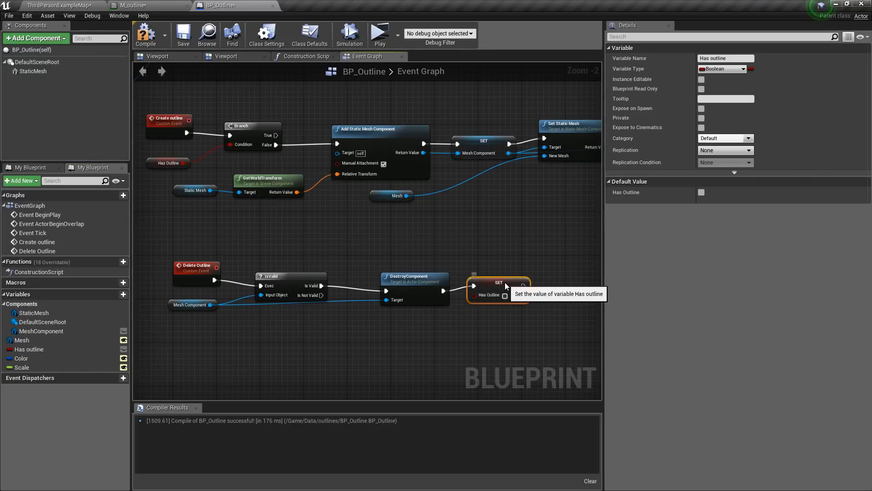
scroll(down, 3)
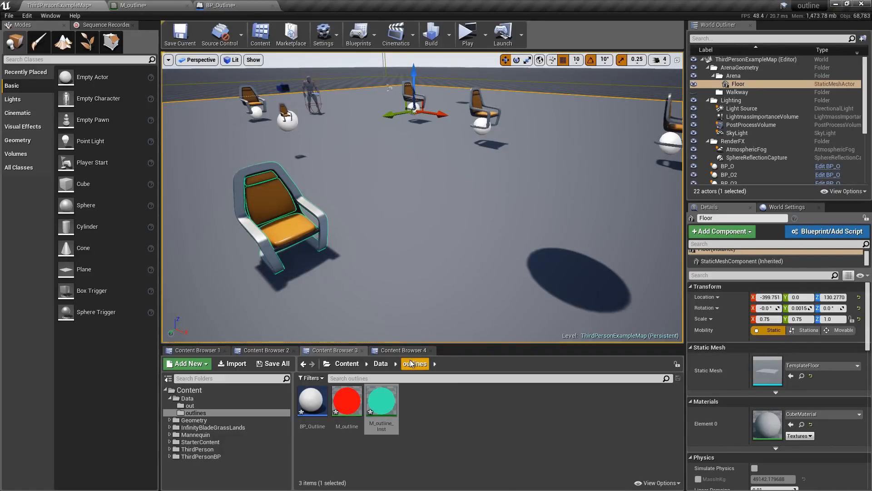
In ThirdPersonCharacter, have BeginPlay set Show Mouse Cursor true on the player controller.
click(320, 5)
text(player contro)
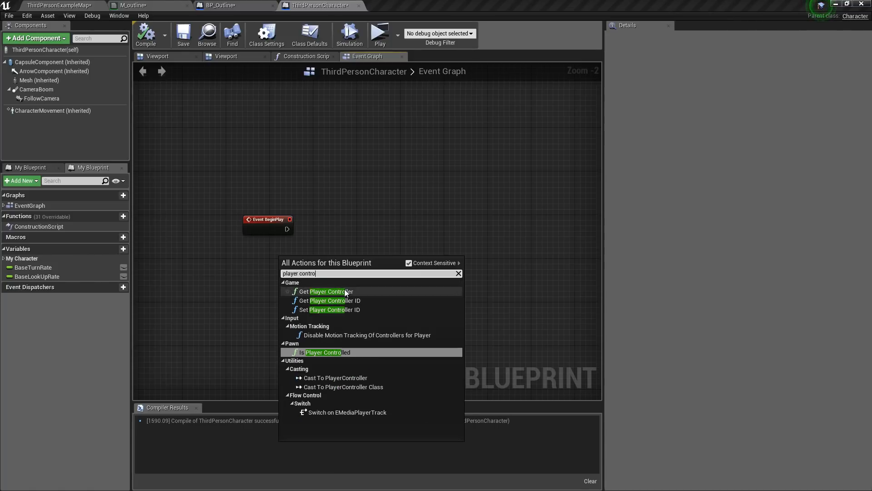
click(329, 291)
text(set show)
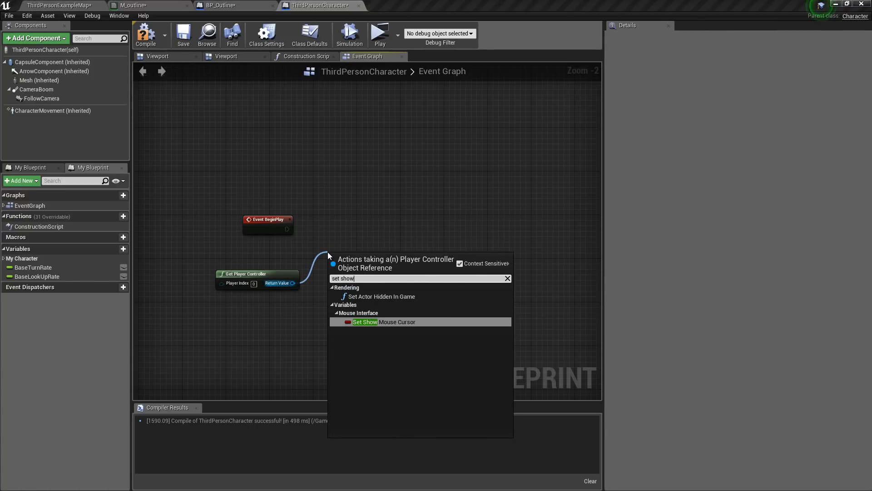
click(366, 322)
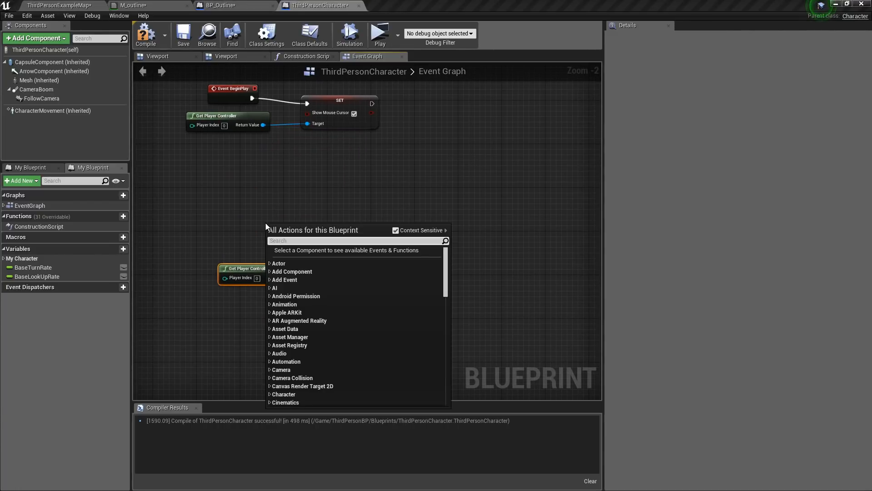
Add a Left Mouse Button event and Get Hit Result Under Cursor by Channel from the player controller.
text(mosue l)
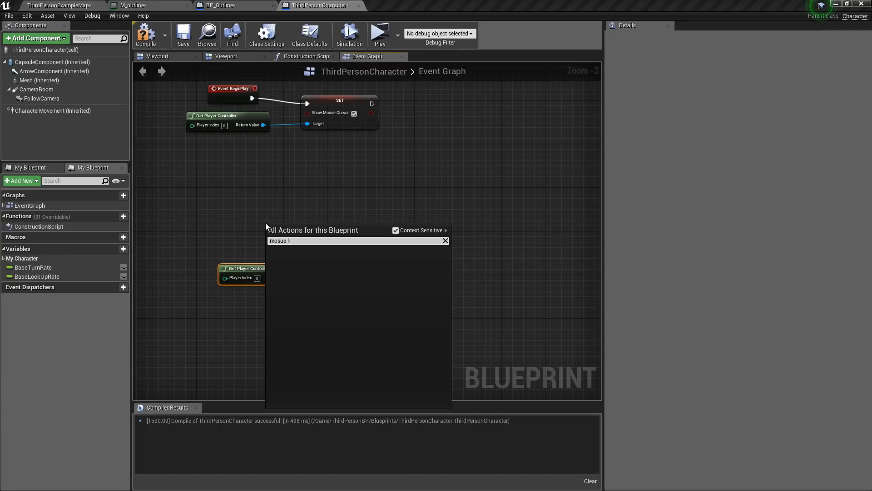
click(445, 240)
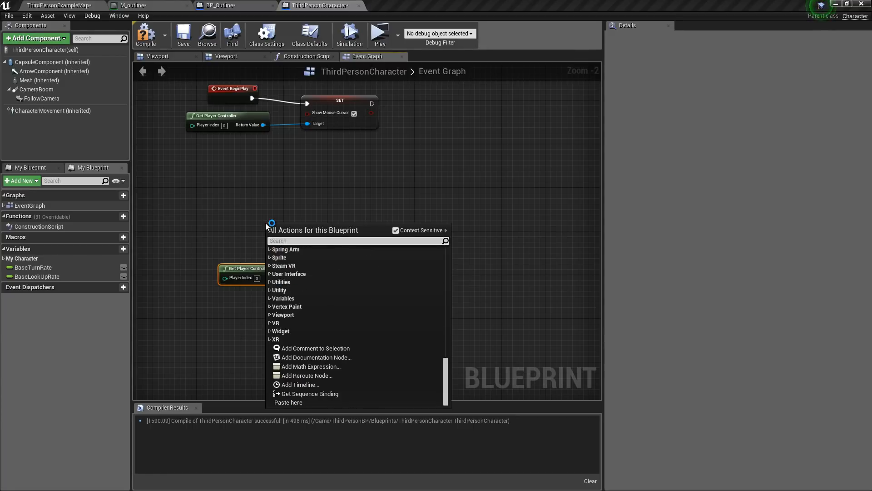
text(mouse lef)
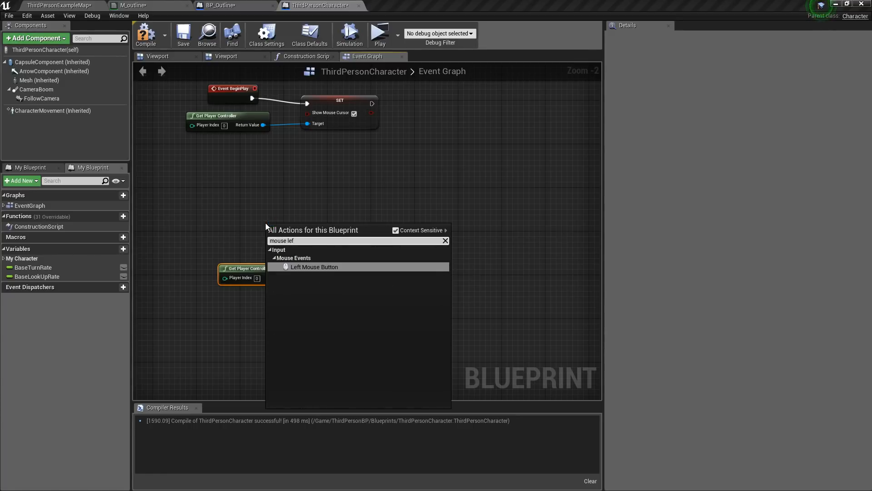
click(314, 267)
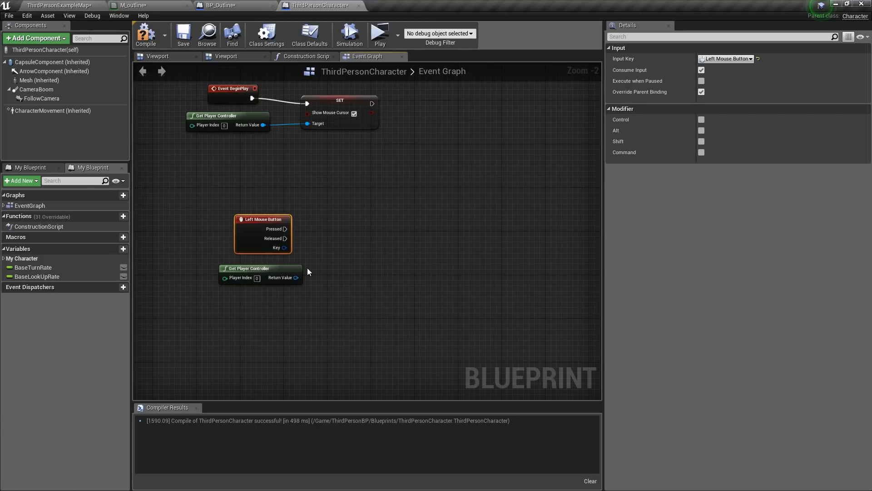
drag(295, 279, 359, 225)
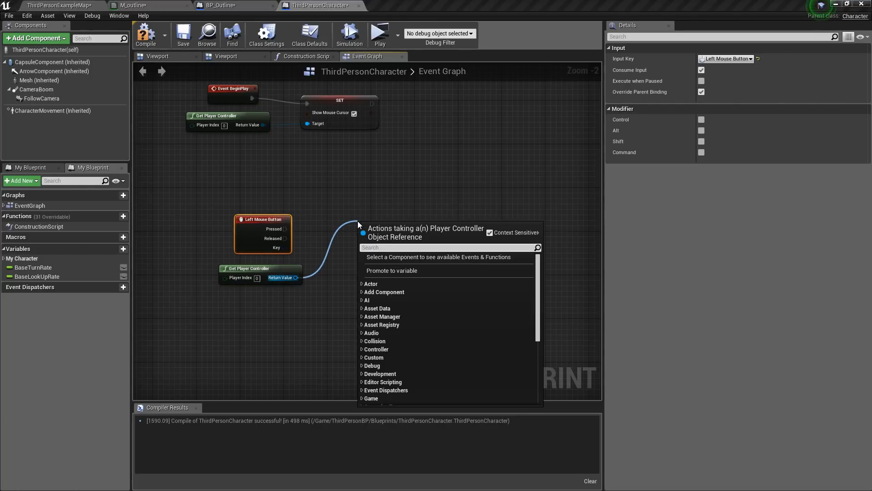
text(get h)
text(cast to bp)
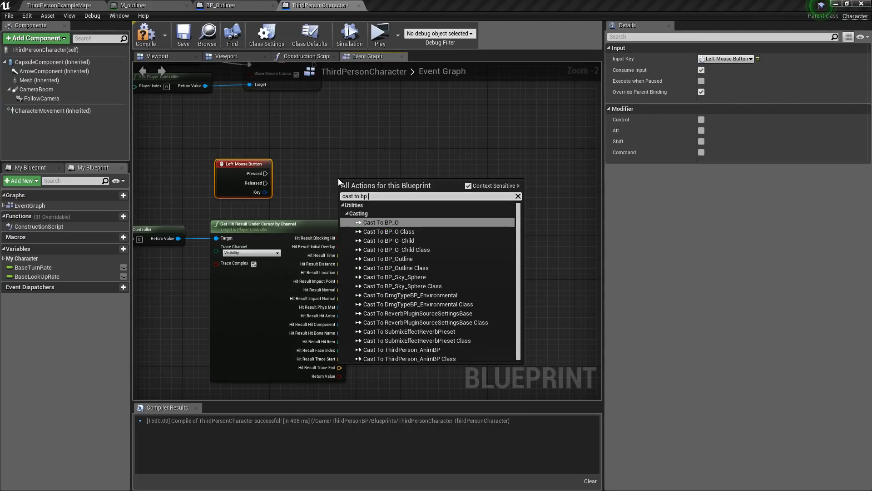
text(o)
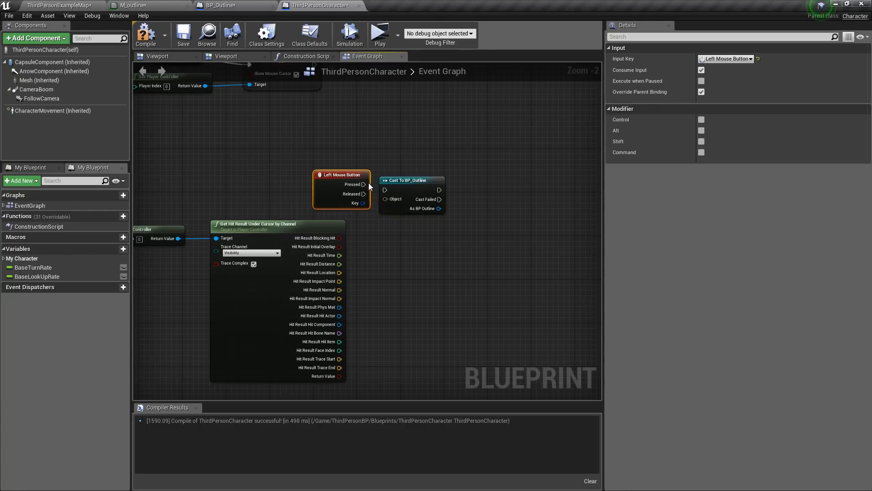
Cast the hit actor to BP_Outline on Pressed and call its Create Outline.
drag(341, 174, 253, 164)
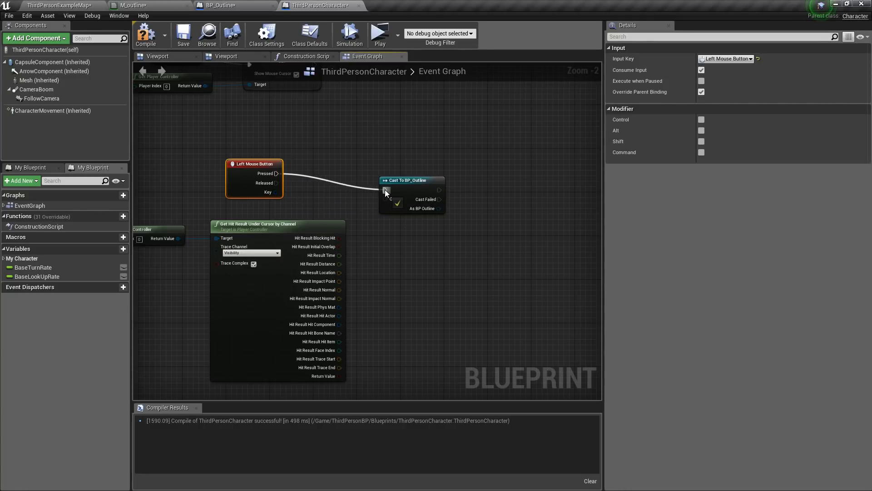
mouse_move(317, 315)
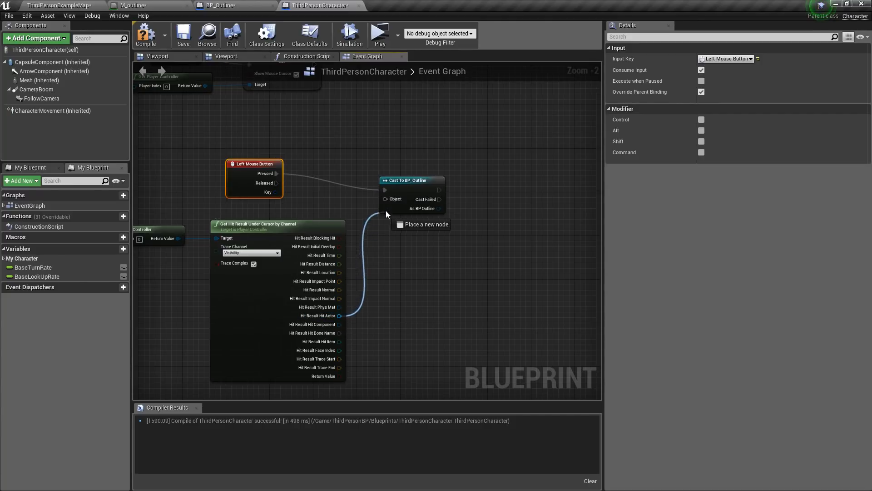
drag(255, 164, 254, 174)
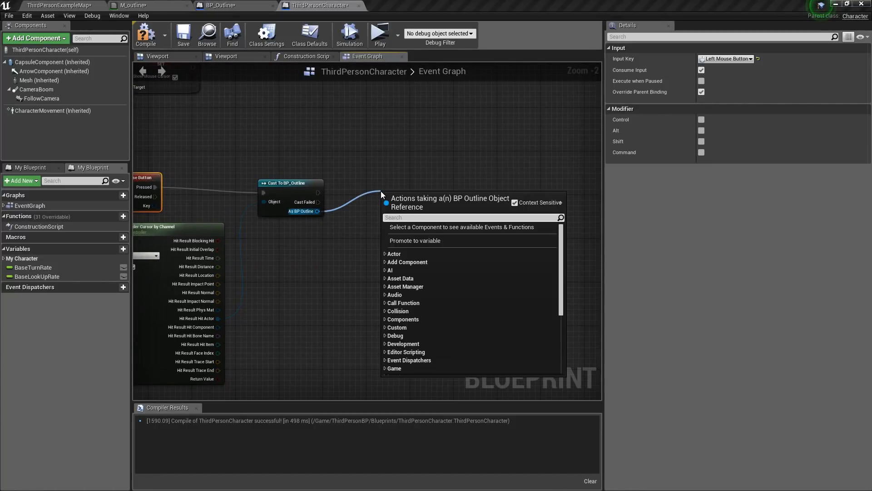
text(call)
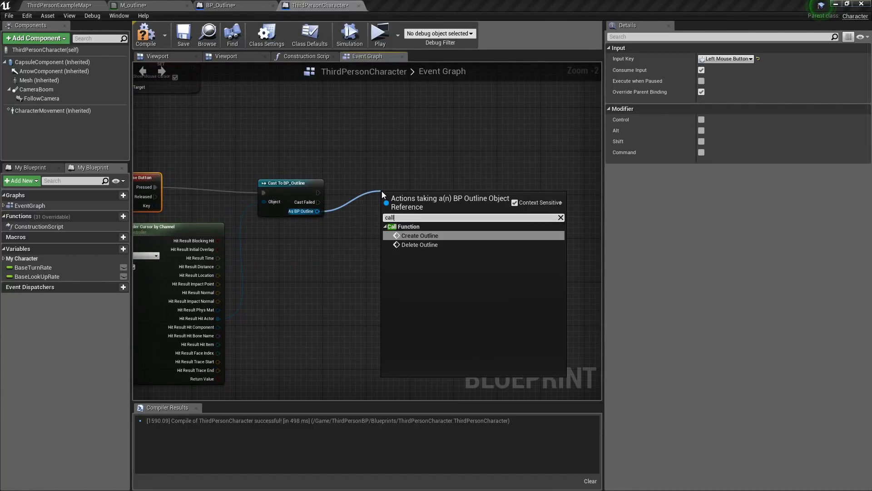
click(419, 234)
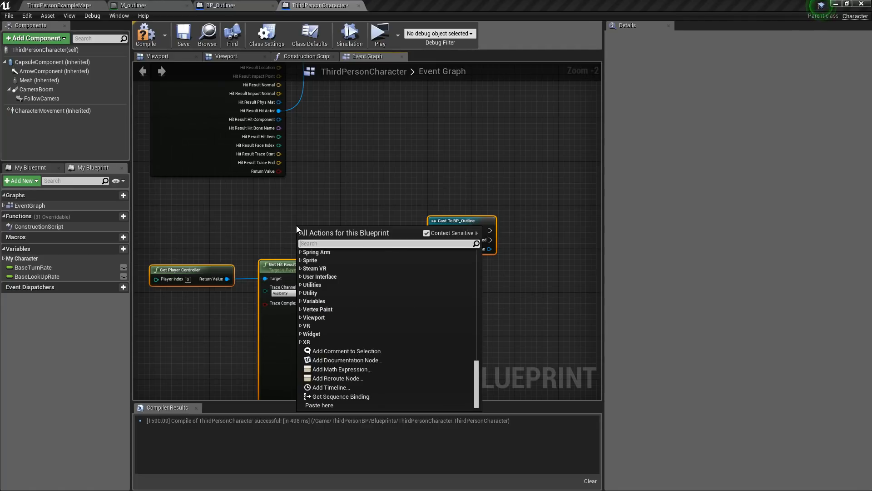
Add a Right Mouse Button chain calling Delete Outline on the hit BP_Outline, compile, and return to the level.
text(right mo)
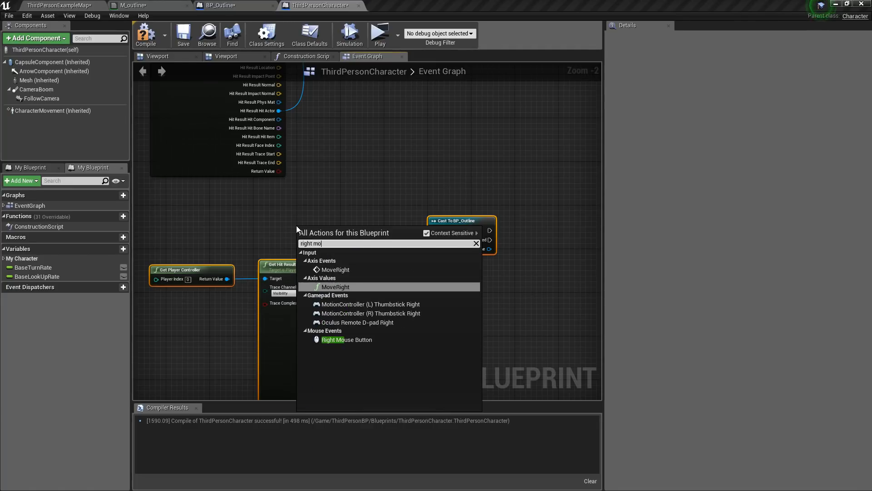
click(345, 339)
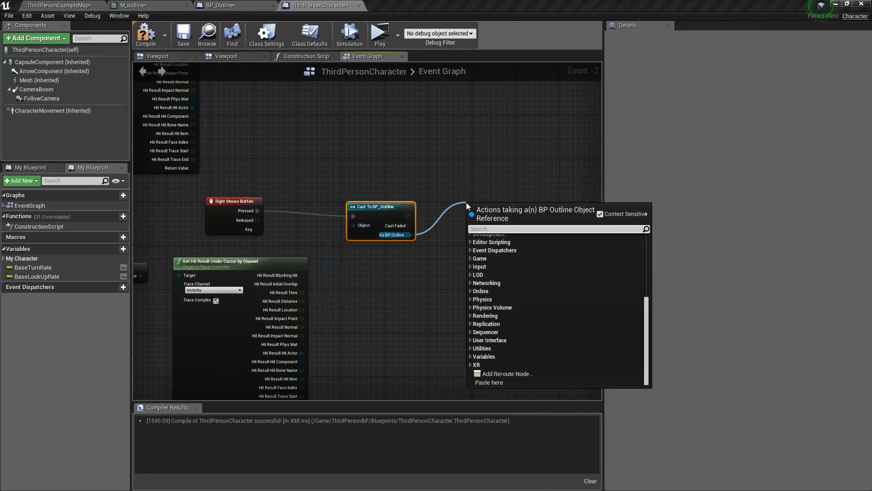
text(delte)
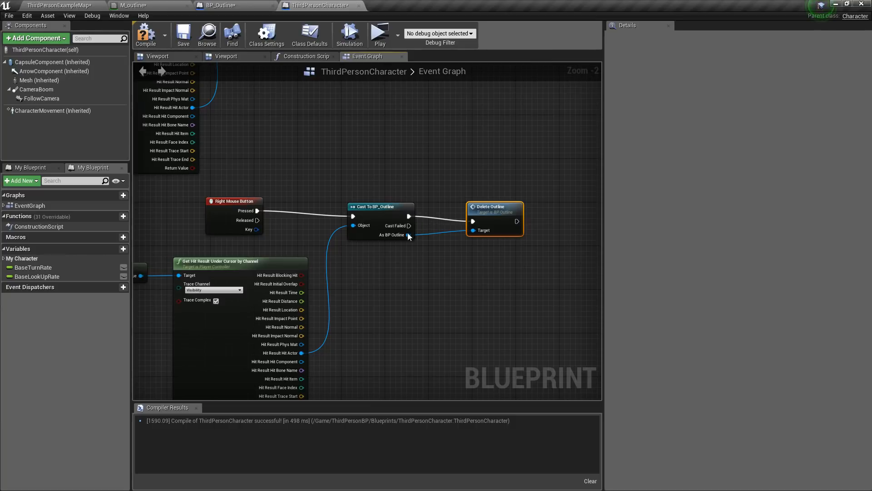
click(233, 201)
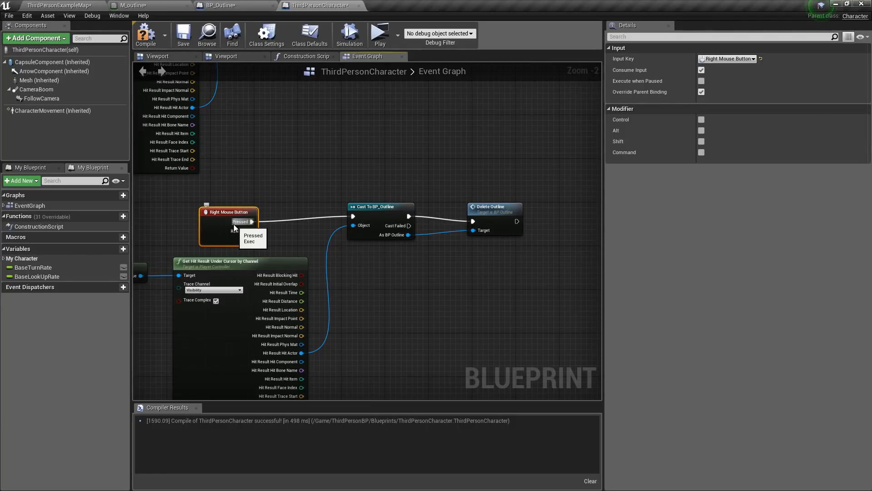
mouse_move(342, 261)
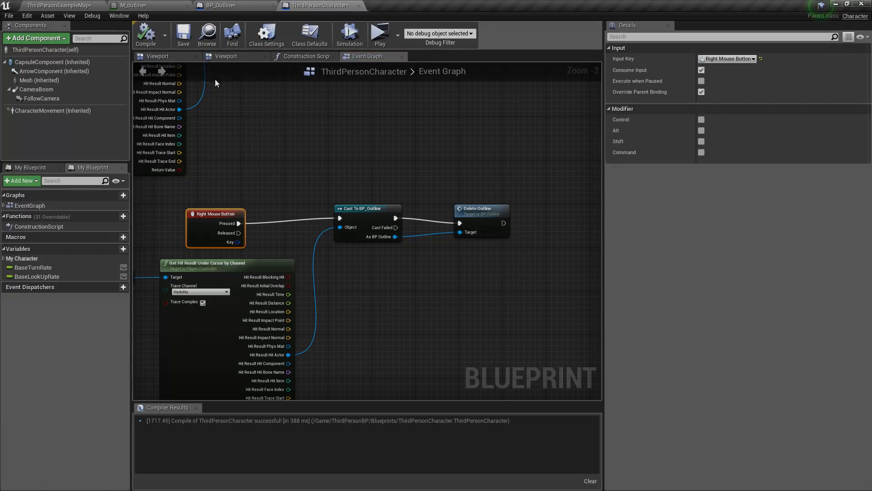
click(56, 6)
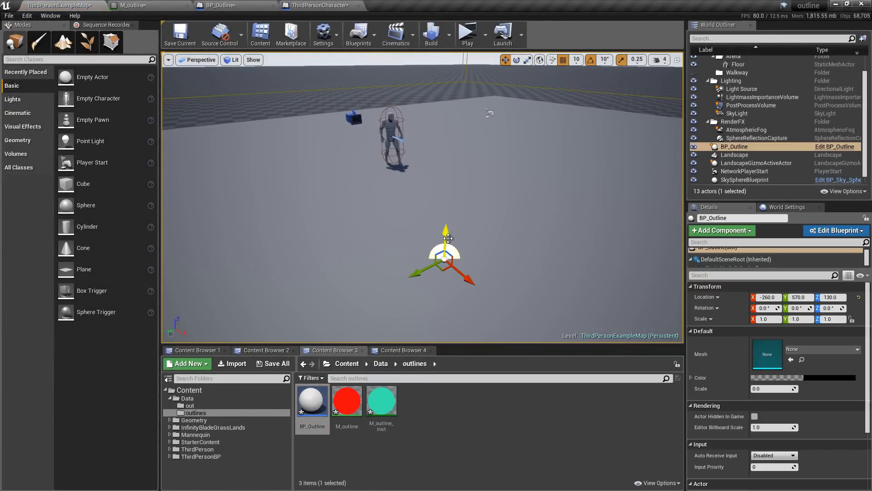
Raise BP_Outline on Z, set SM_MatPreviewMesh_02, green Color and Scale 2.0, then play-test the outline.
drag(447, 238, 447, 202)
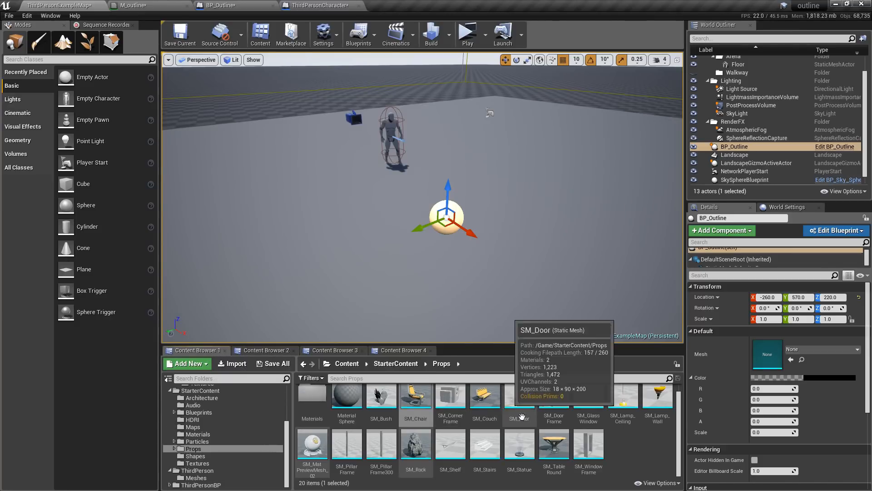
mouse_move(312, 450)
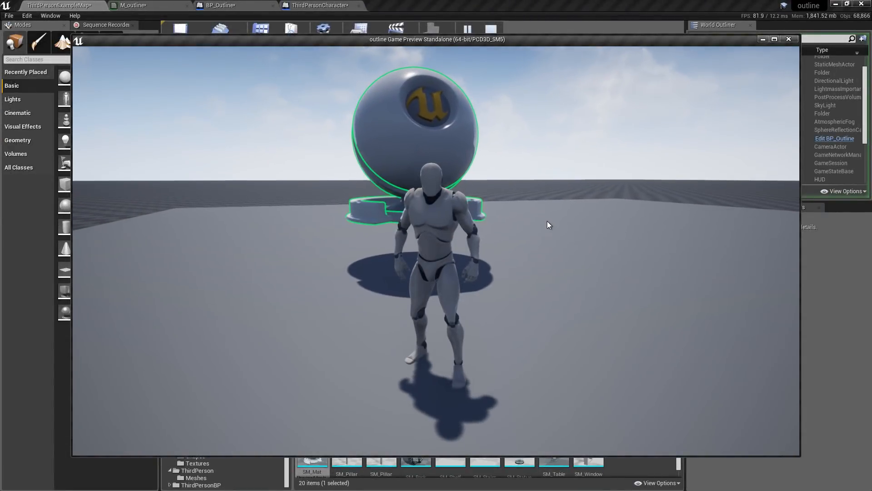
click(788, 39)
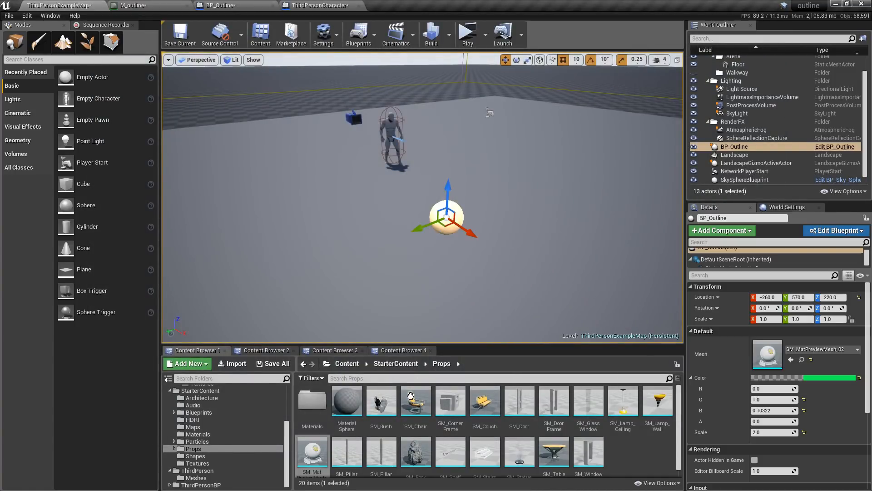
Try the chair as the actor's mesh, then browse to StarterContent > Shapes.
click(416, 400)
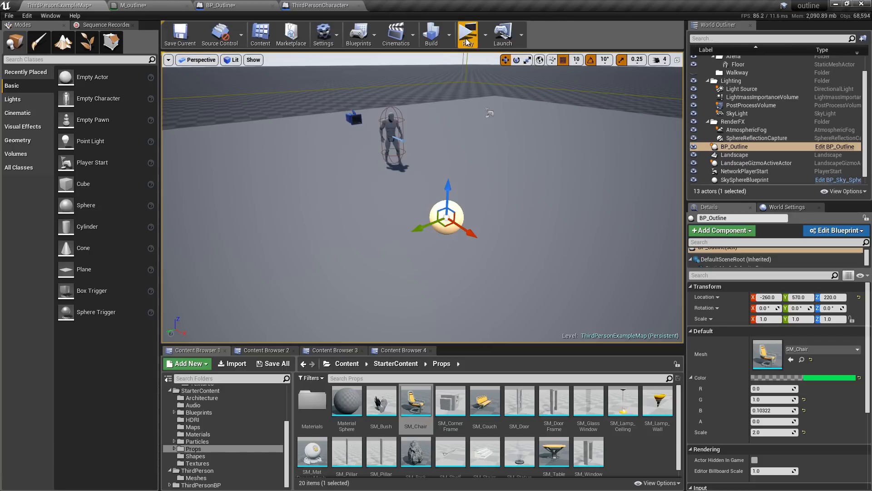
click(467, 32)
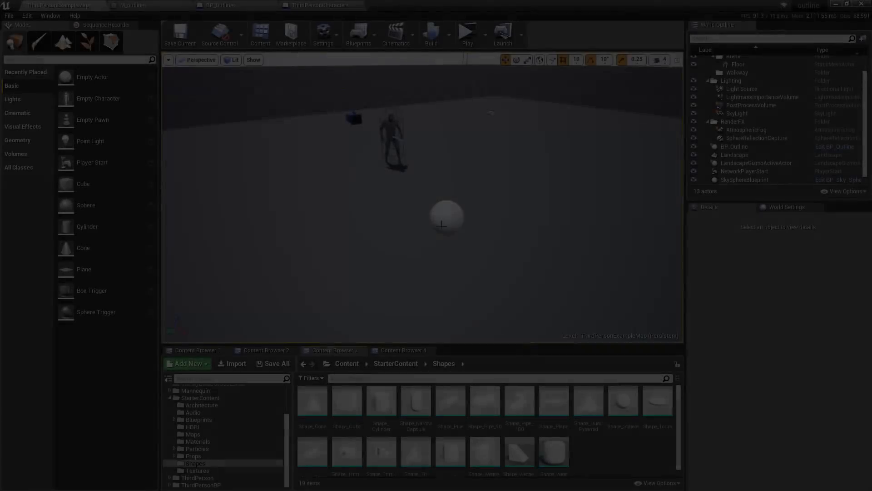
click(735, 146)
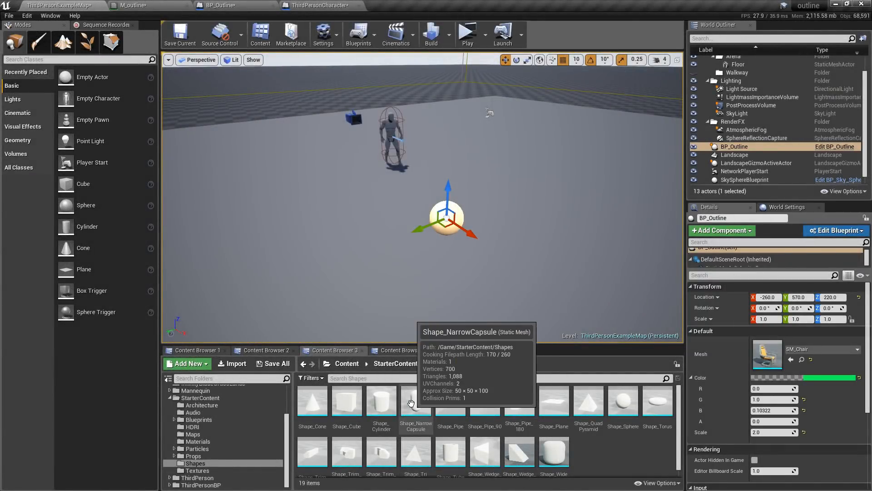
Assign Shape_NarrowCapsule as the mesh and bring up the outline Color picker.
click(415, 400)
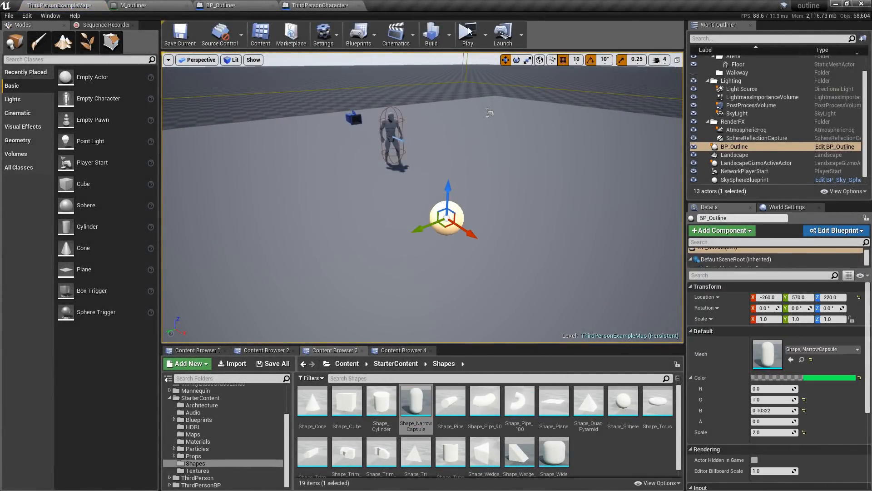
click(467, 32)
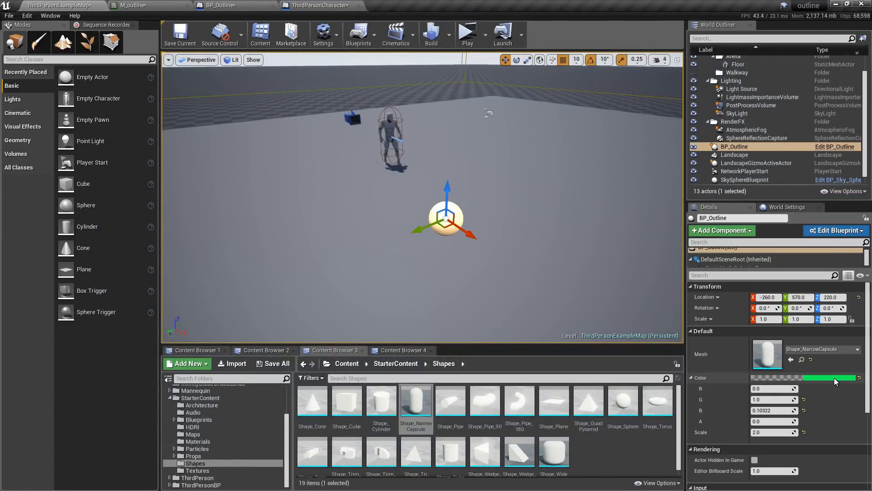
click(829, 378)
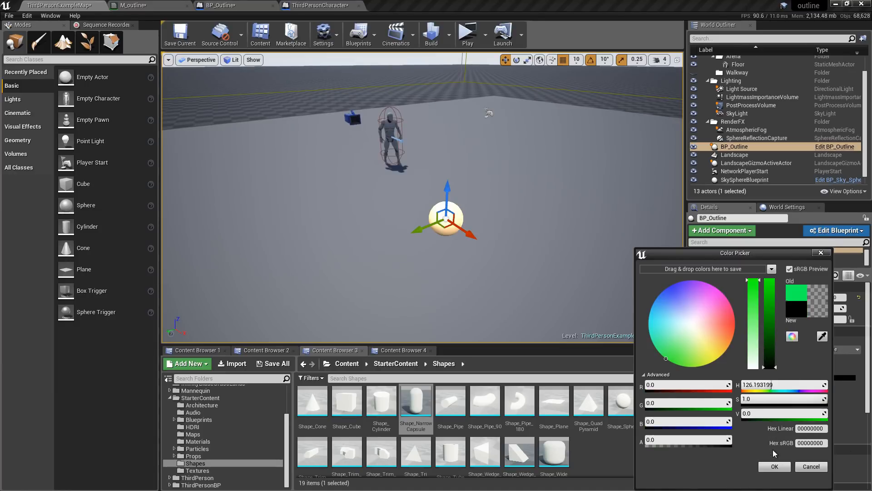